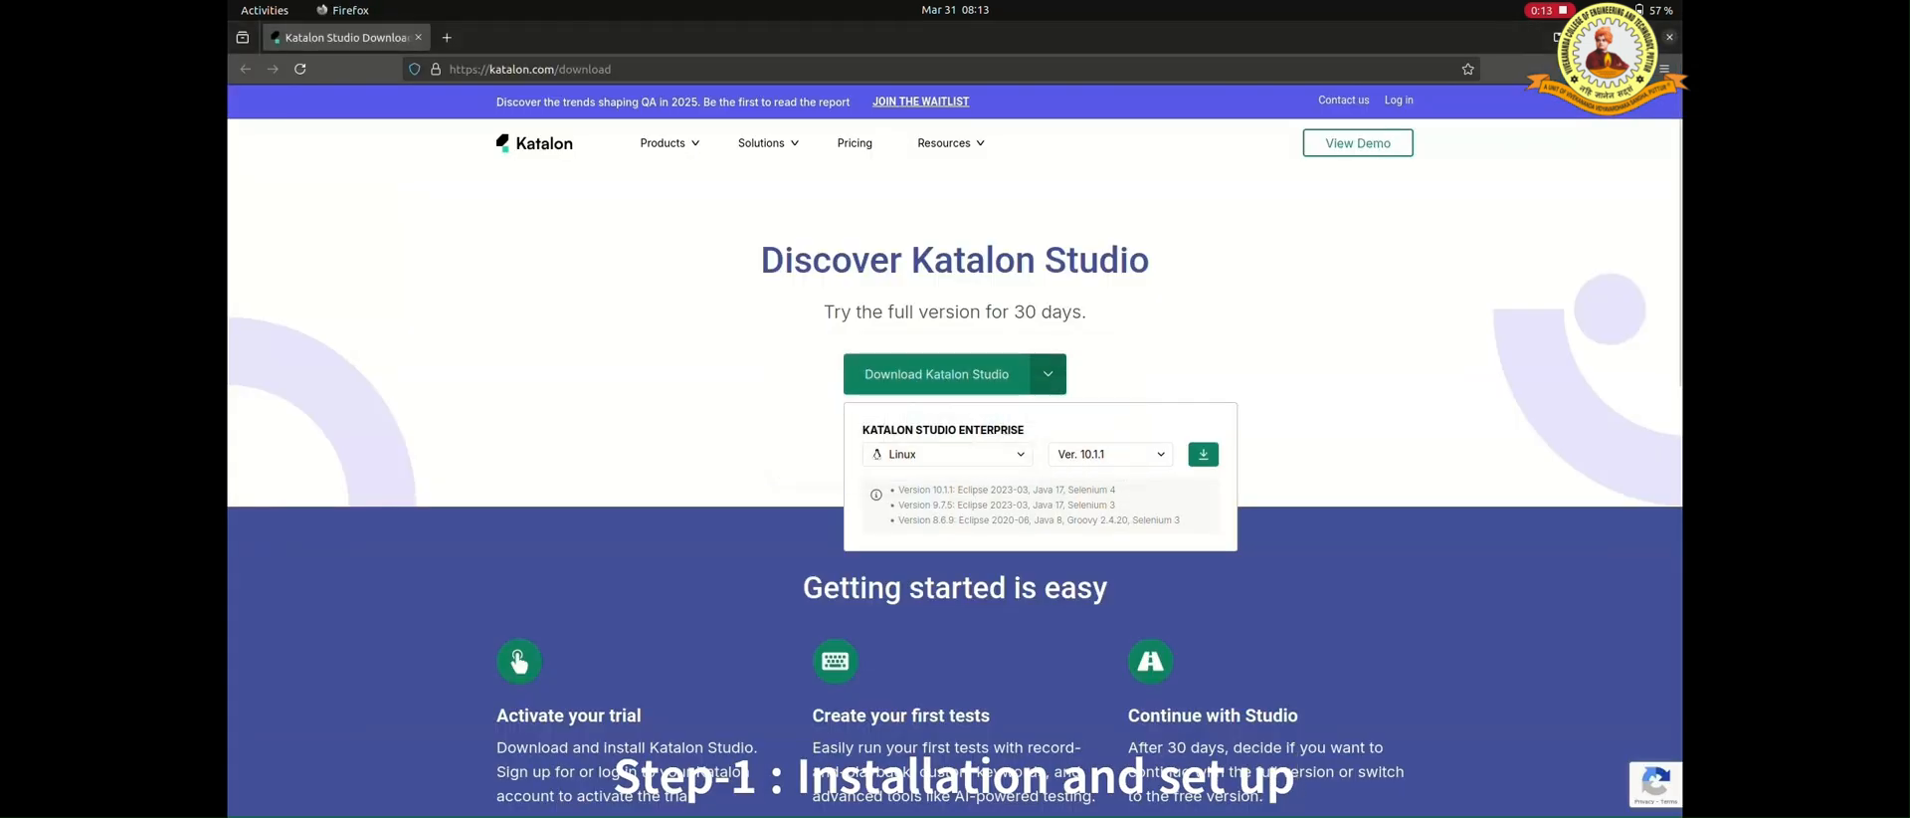
# Step: Click the download arrow for the Linux Katalon Studio Enterprise 10.1.1 package
pyautogui.click(1201, 454)
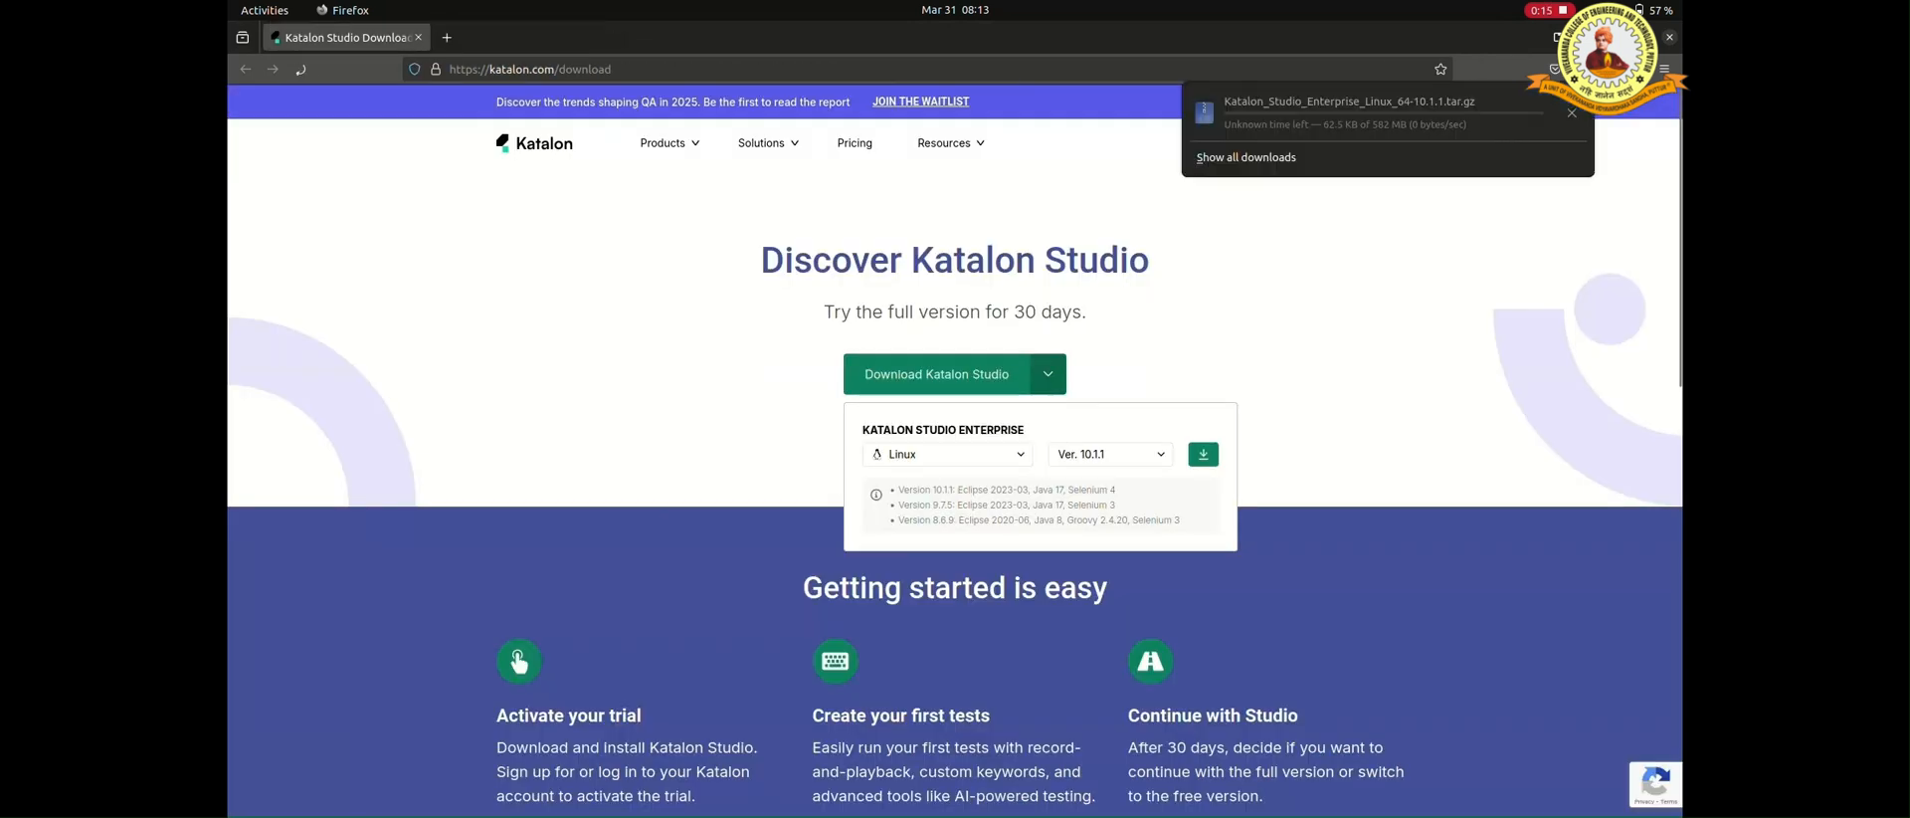
pyautogui.click(1202, 454)
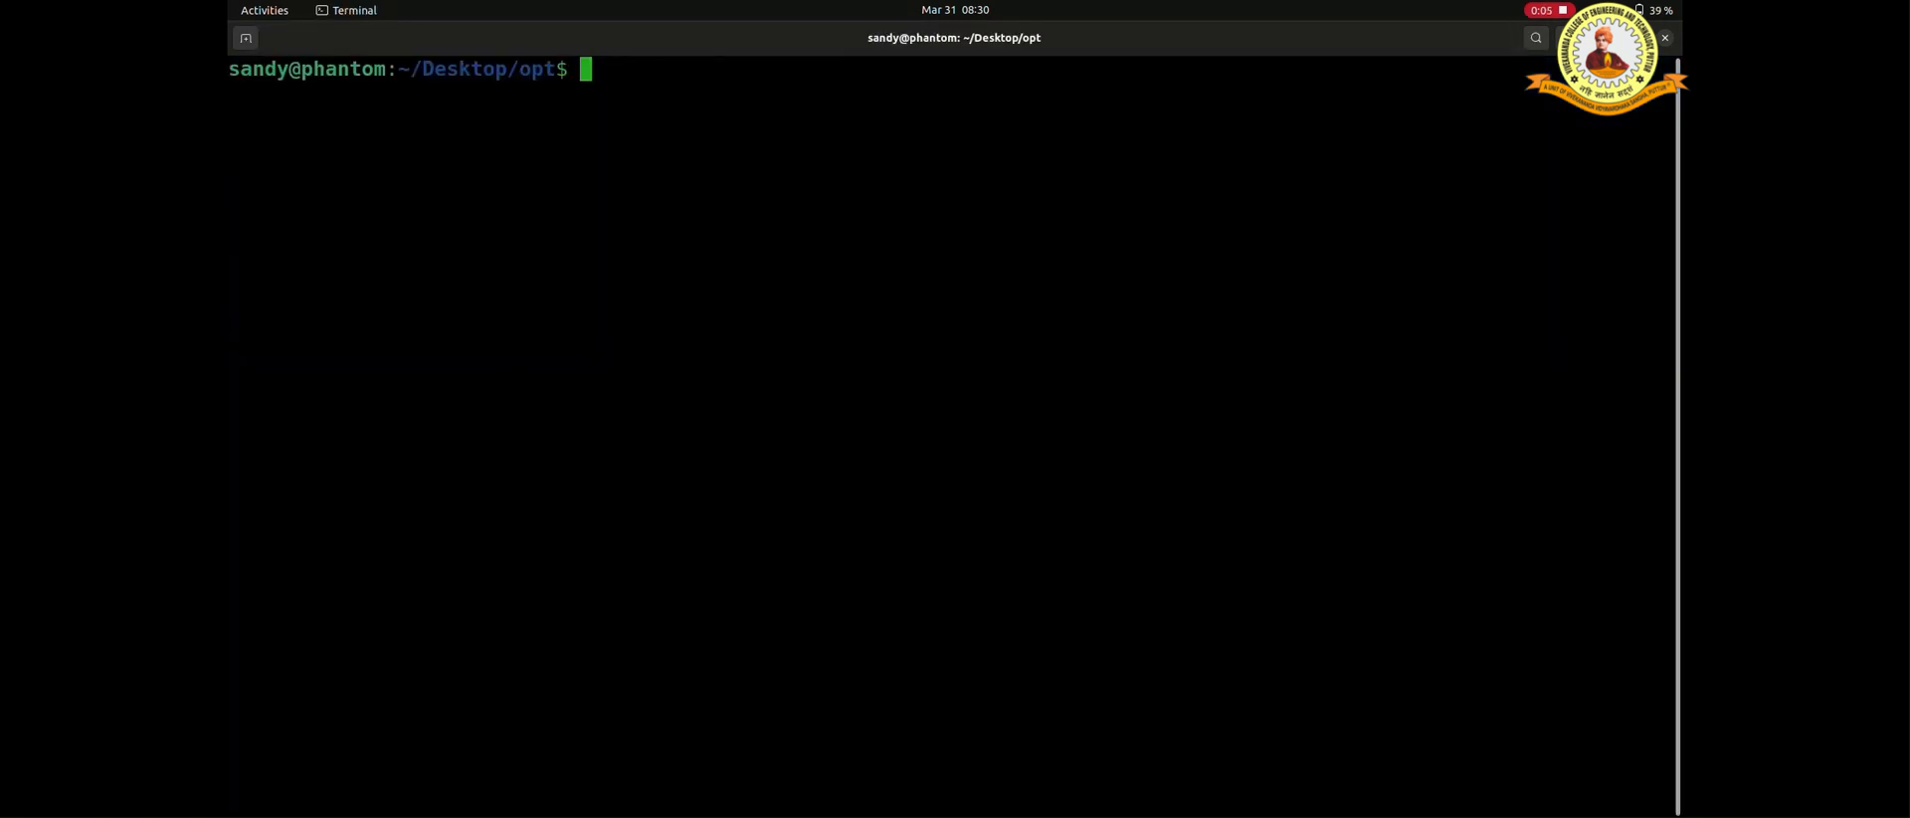
# Step: Extract the Katalon archive with tar -xvzf and move into /home/sandy/Desktop/opt
pyautogui.press('Return')
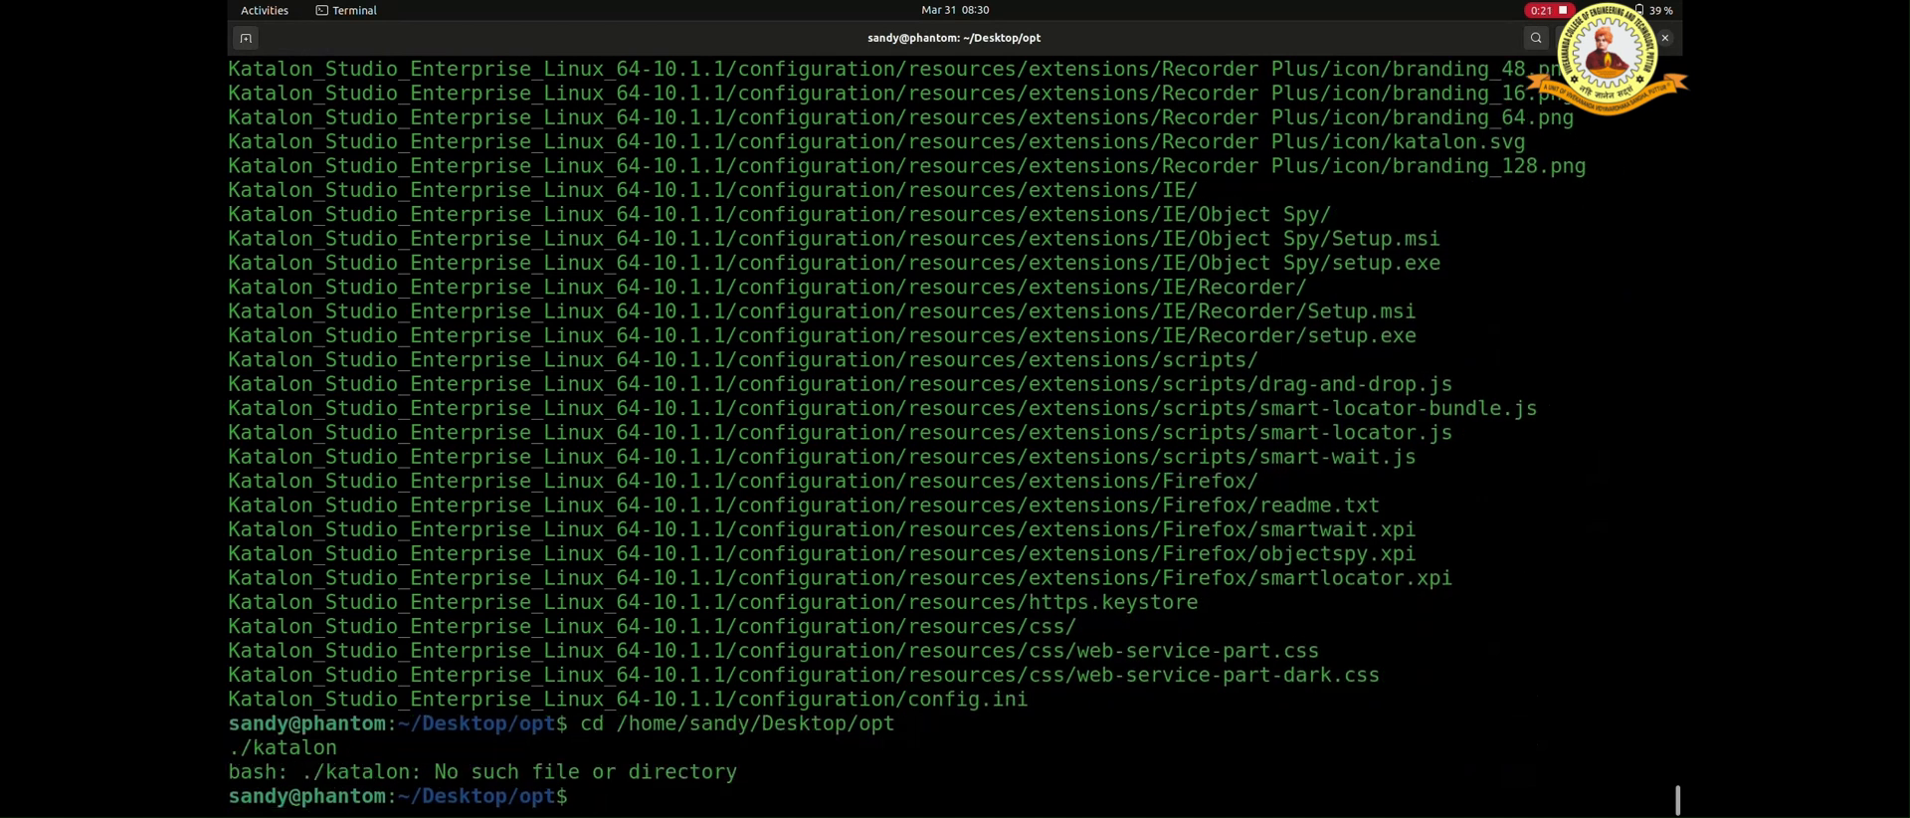
pyautogui.write('cd /home/sandy/Desktop/opt')
pyautogui.write('./katalon')
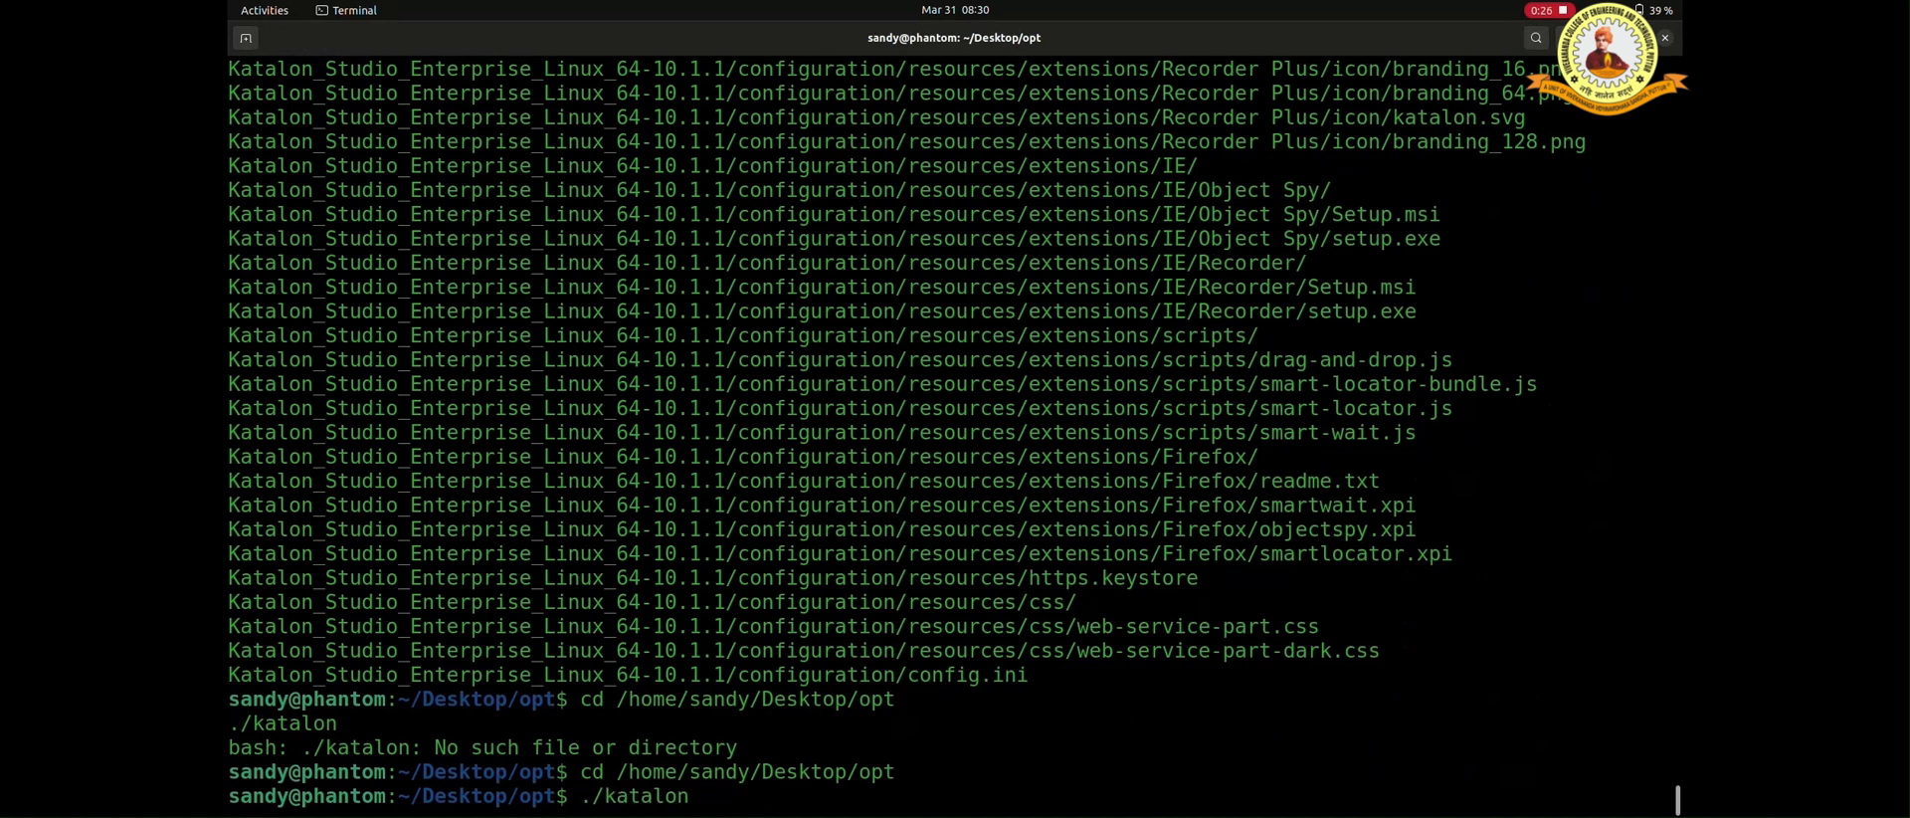
pyautogui.write('ls')
pyautogui.press('Return')
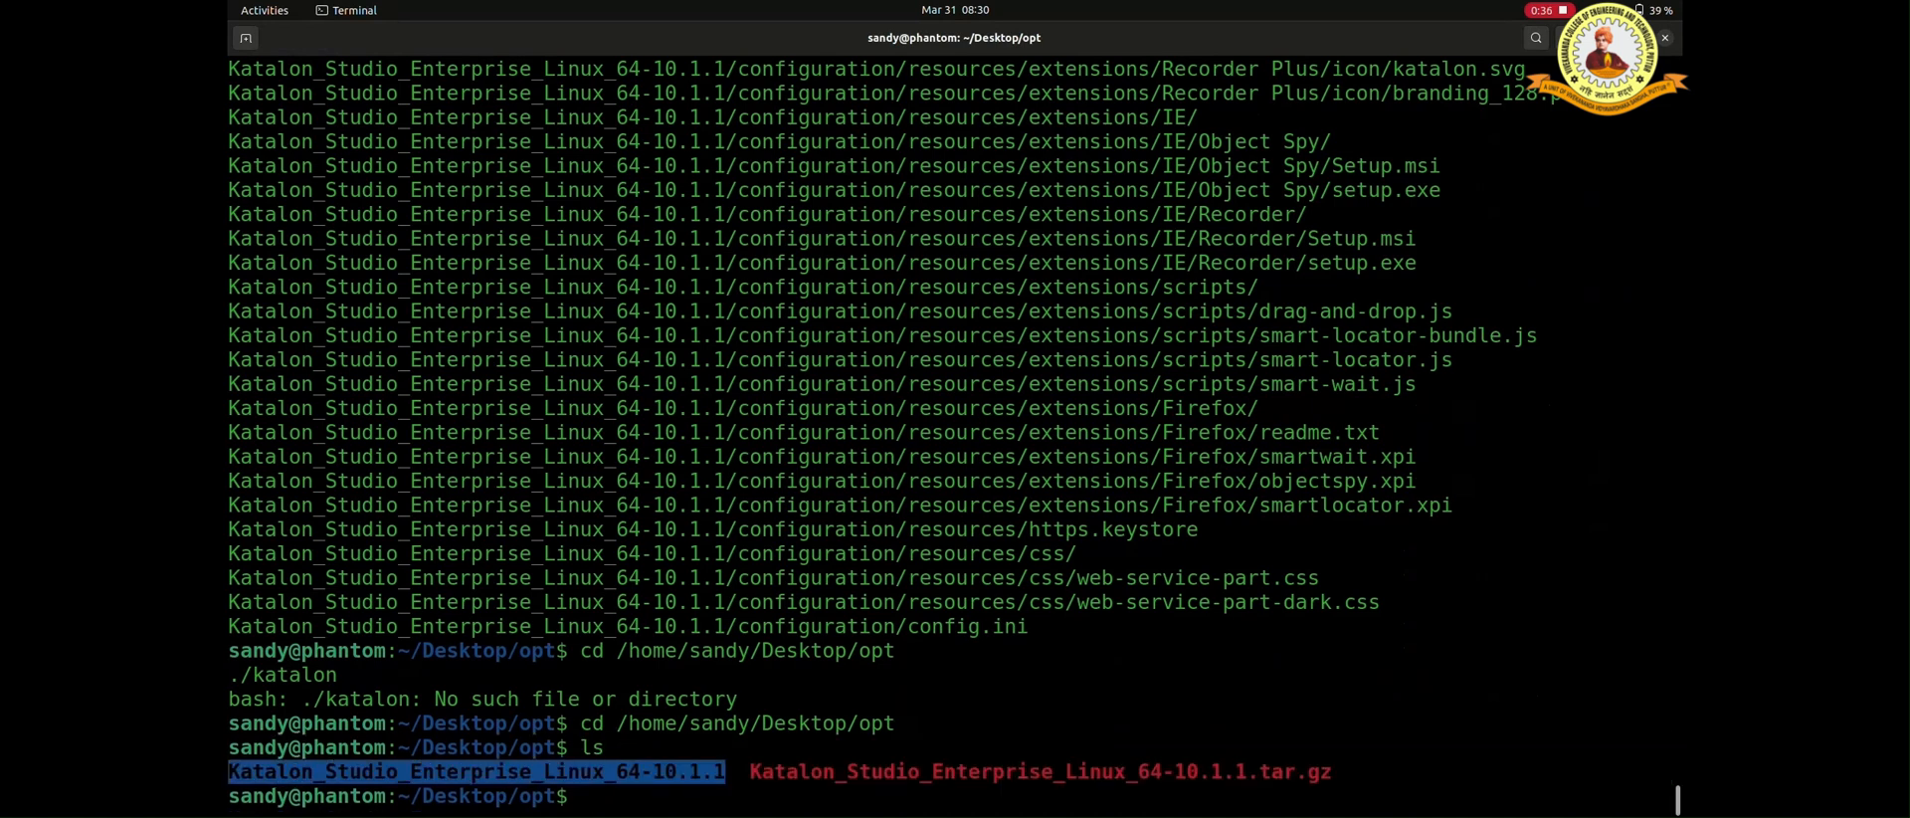
# Step: Launch ./katalon from the Katalon_Studio_Enterprise_Linux_64-10.1.1 folder
pyautogui.write('cd Katalon_Studio_Enterprise_Linux_64-10.1.1')
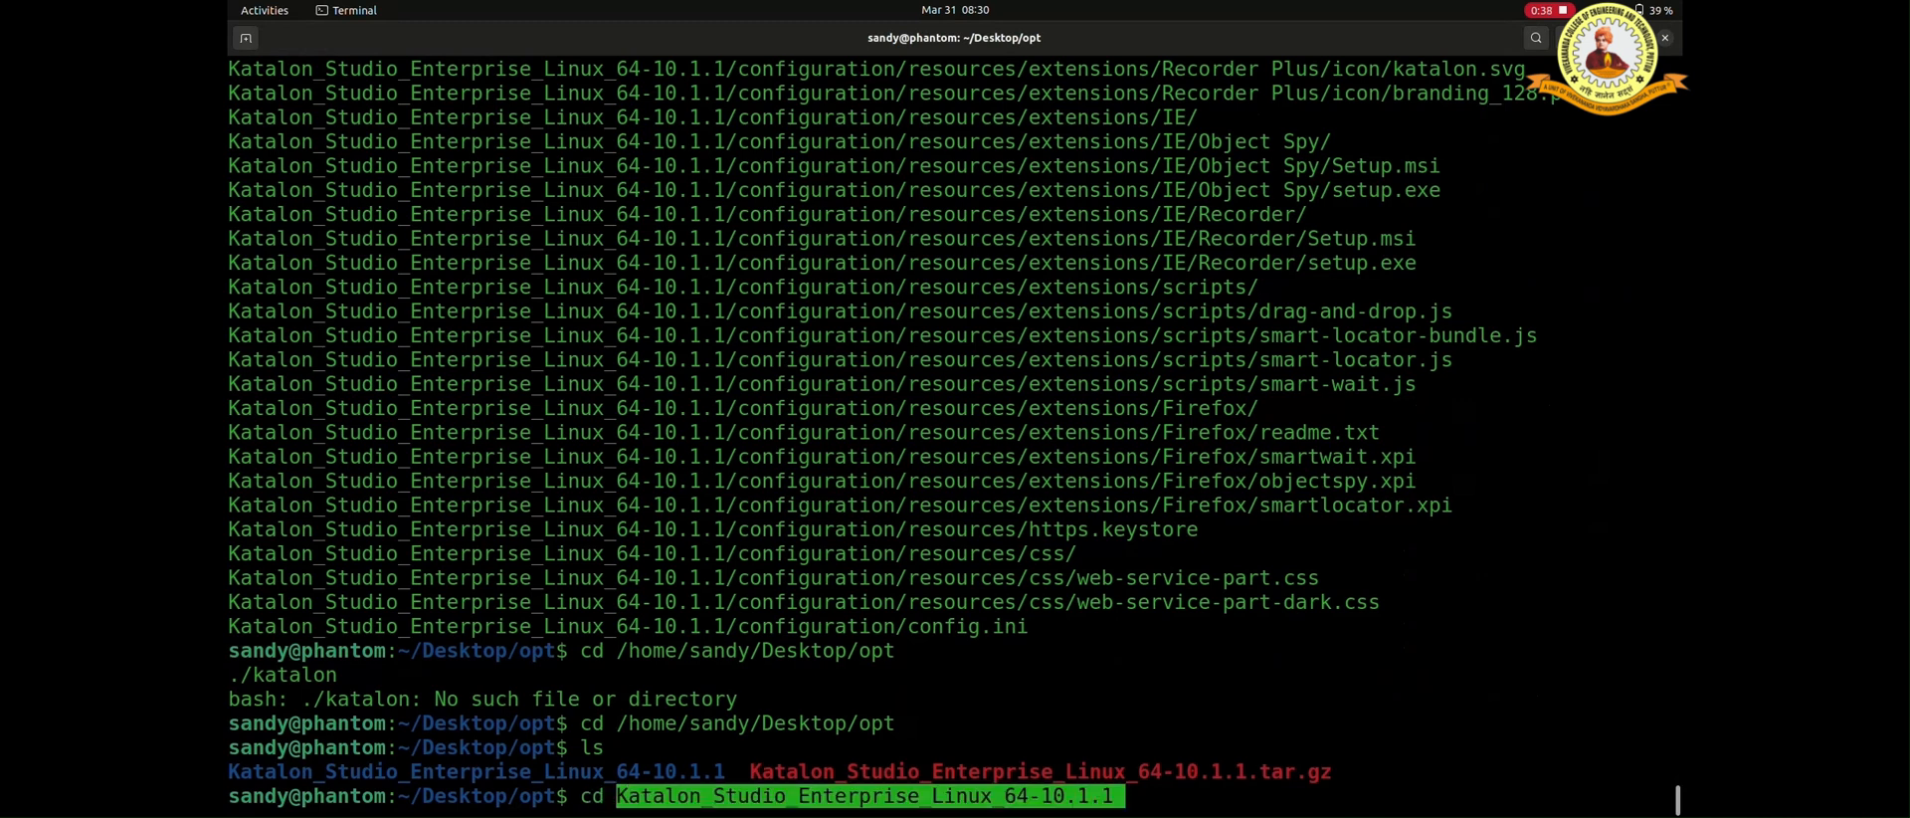
pyautogui.press('Return')
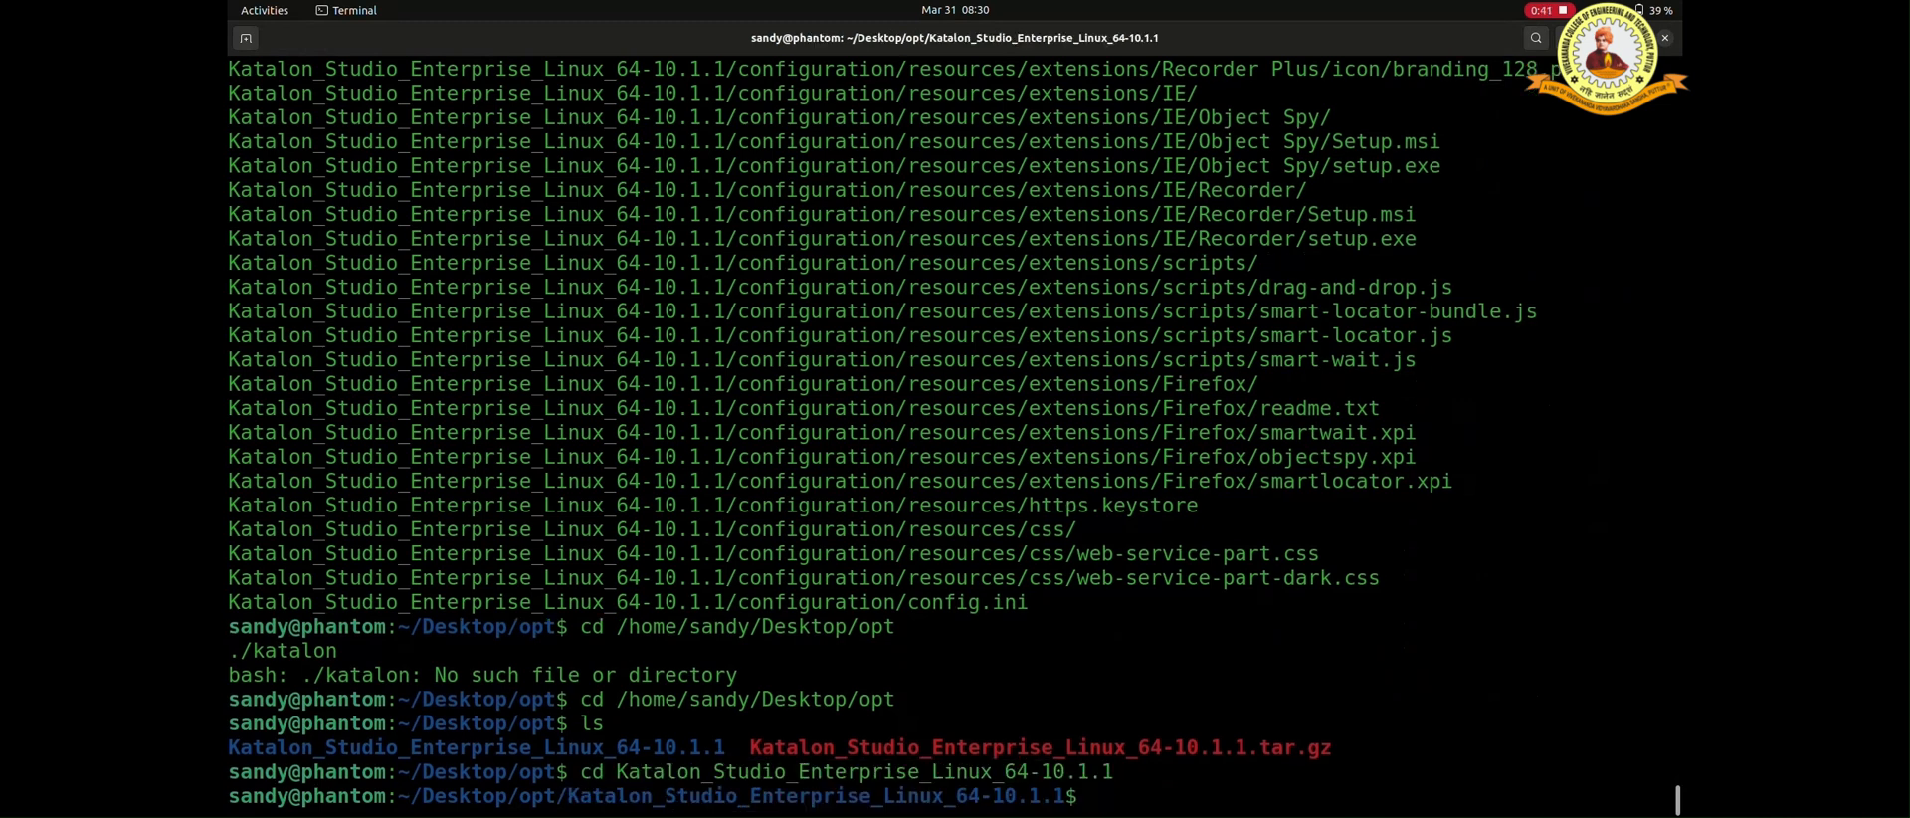
pyautogui.write('./katalon')
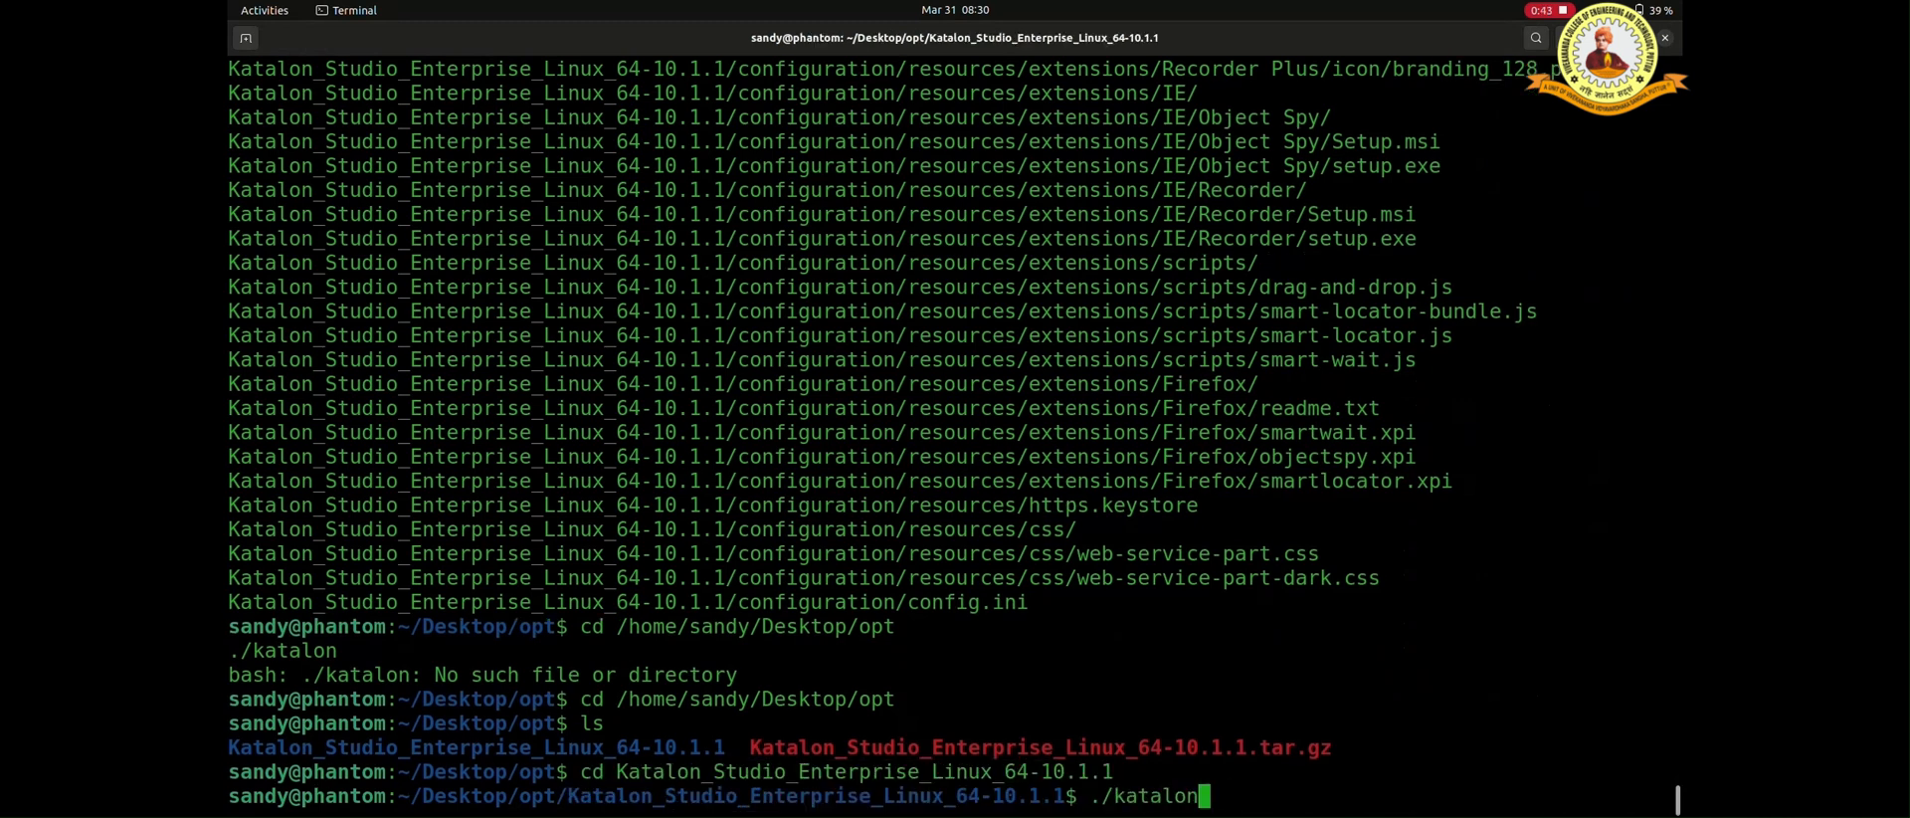
pyautogui.press('Return')
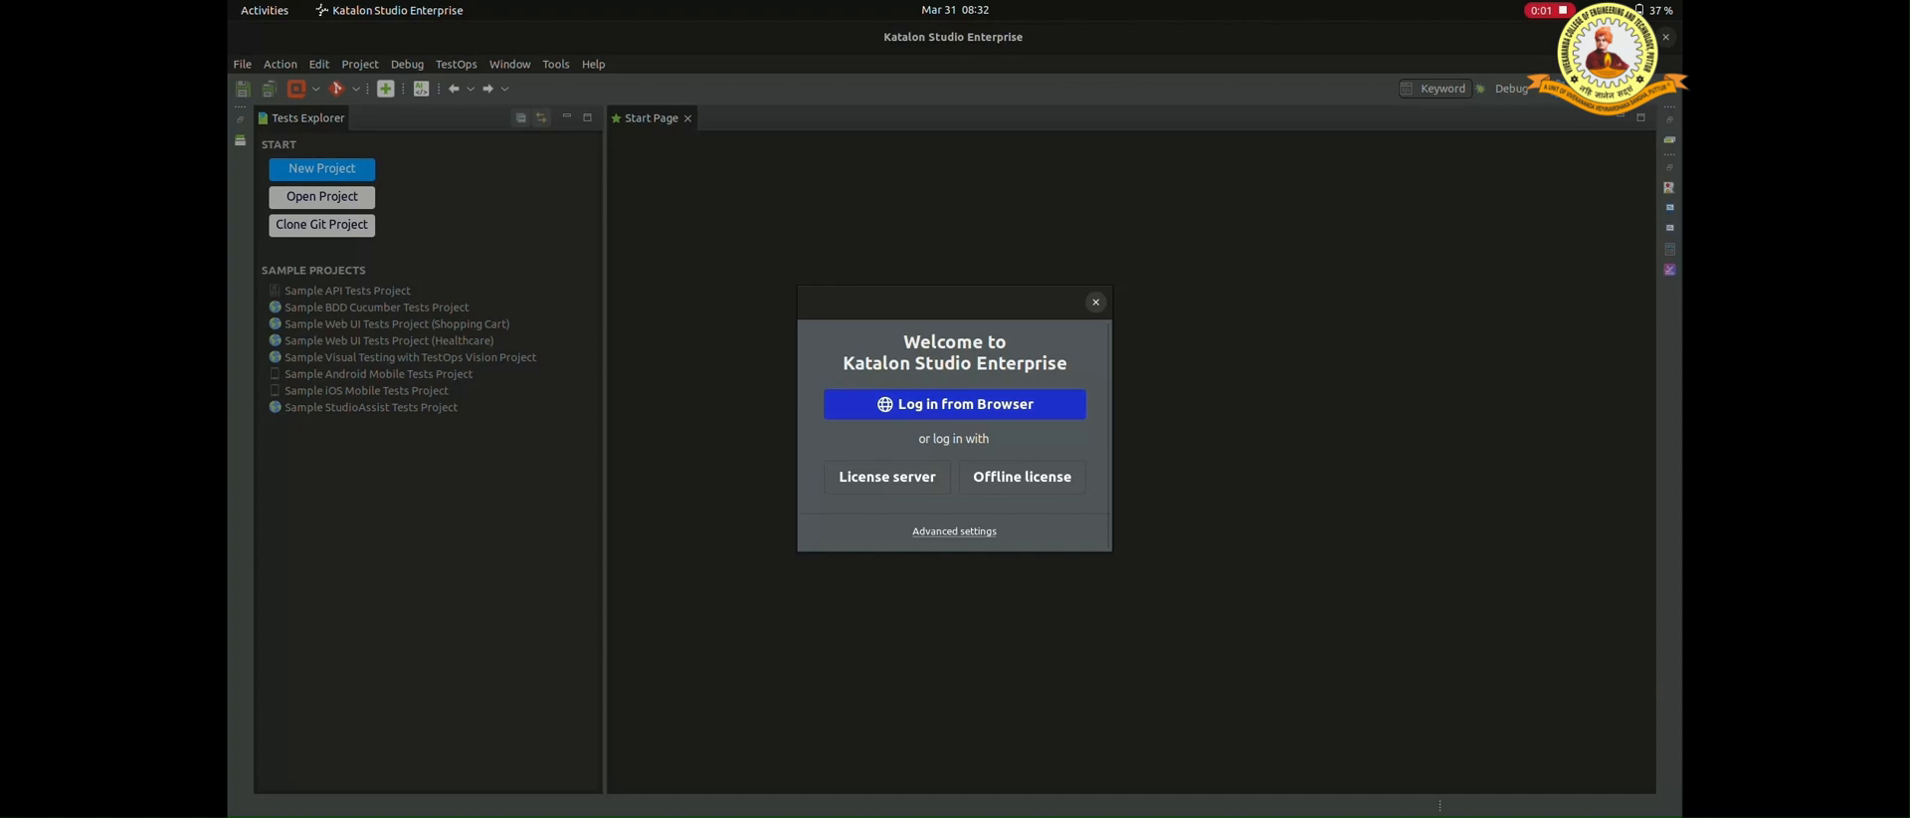
# Step: Choose Log in from Browser, then Continue with Google in the Welcome dialog
pyautogui.click(954, 403)
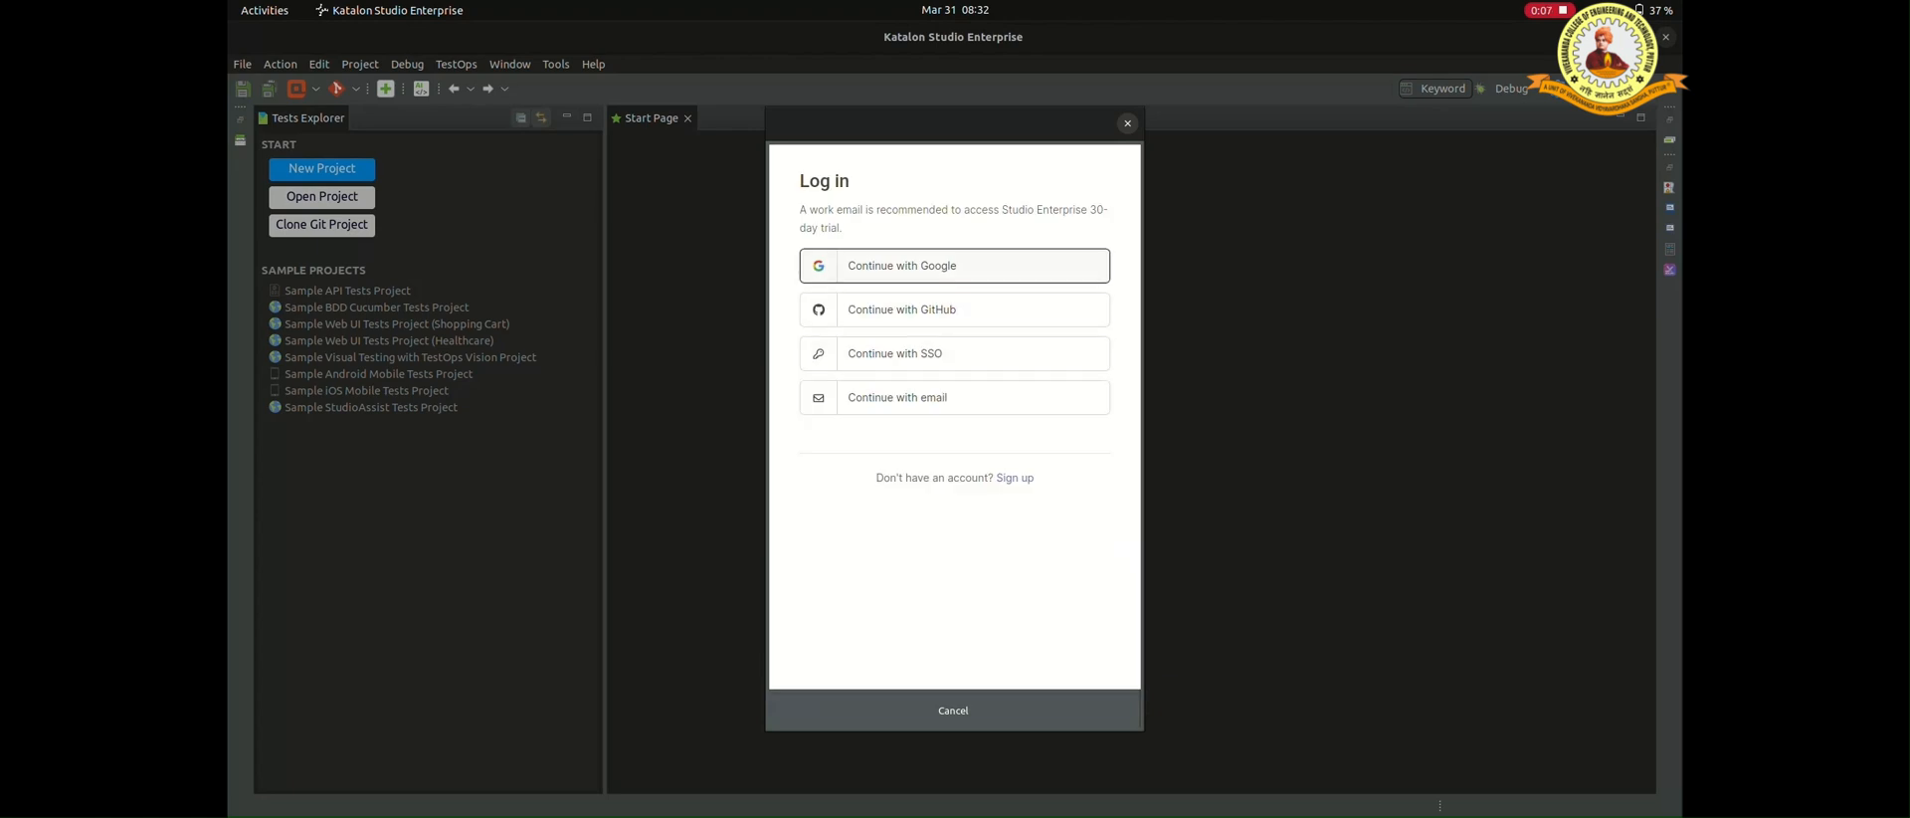
pyautogui.click(955, 265)
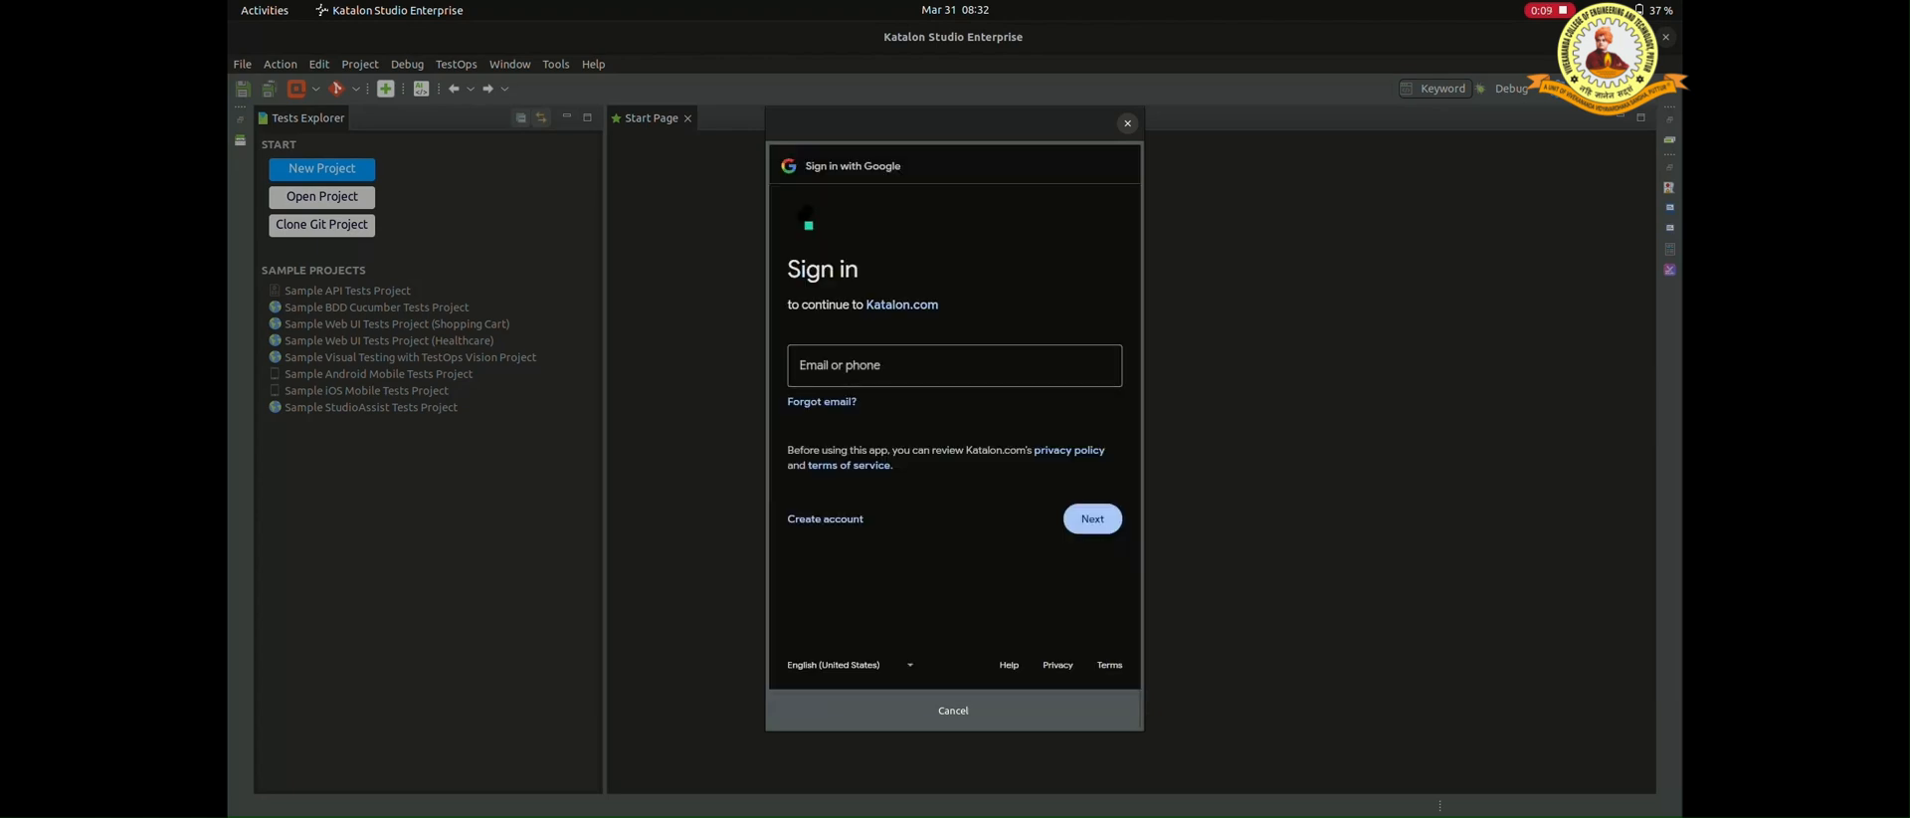
pyautogui.click(953, 710)
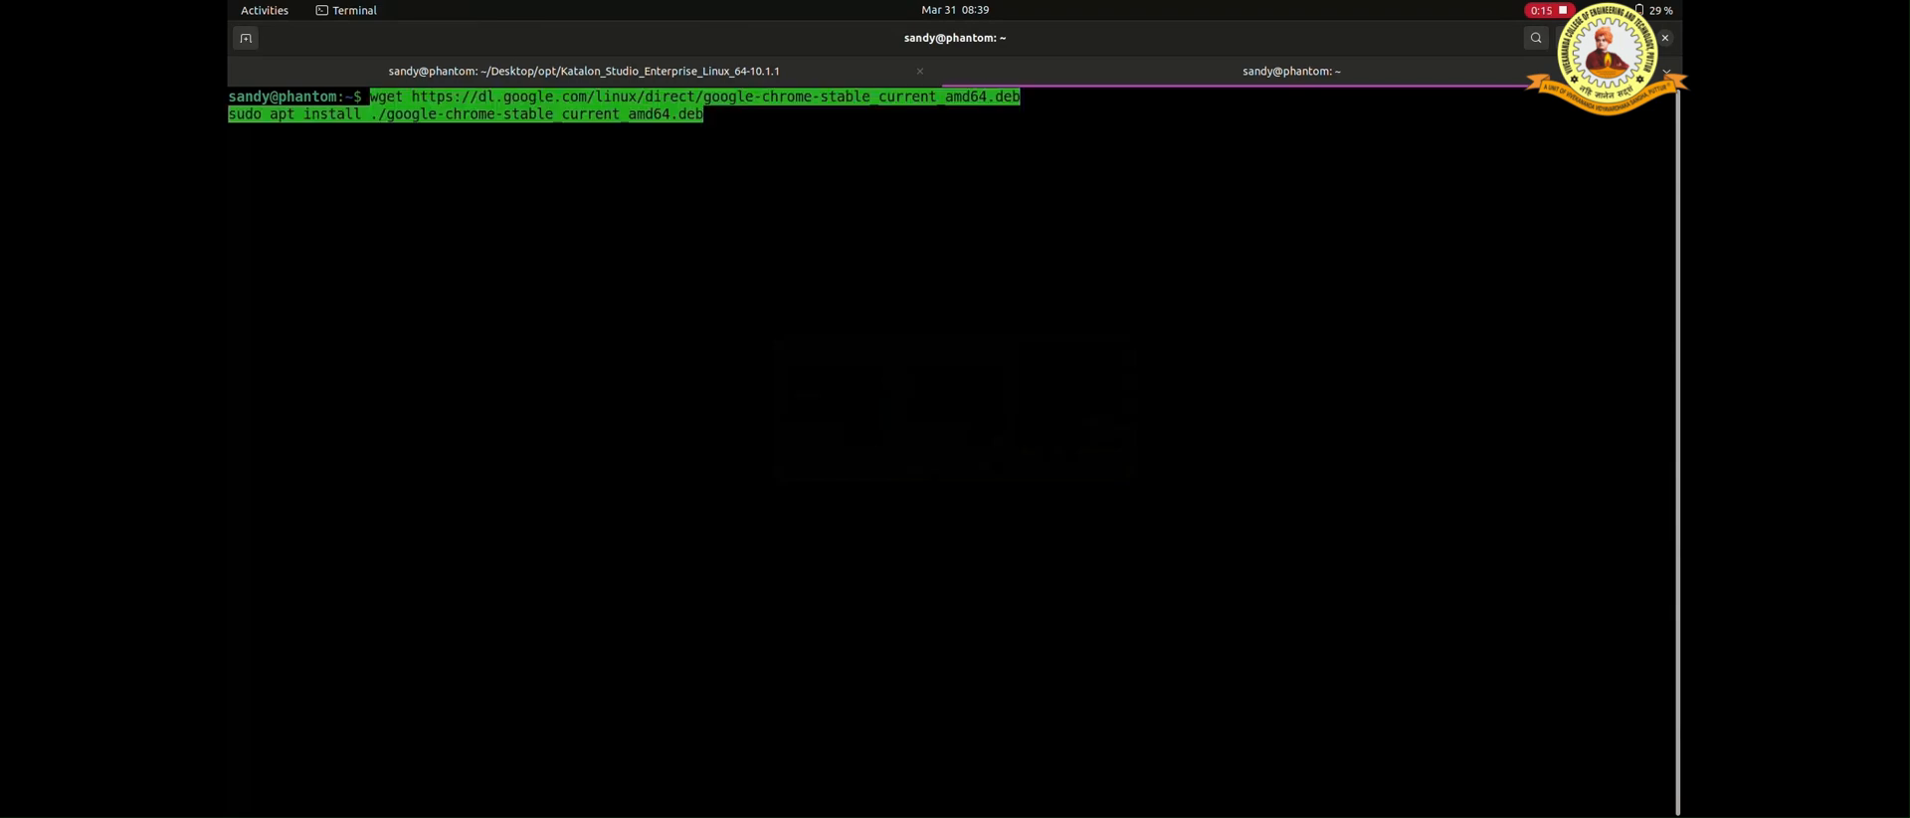
# Step: Run the Chrome install and ChromeDriver 114 commands, then type chromedriver --version
pyautogui.press('Return')
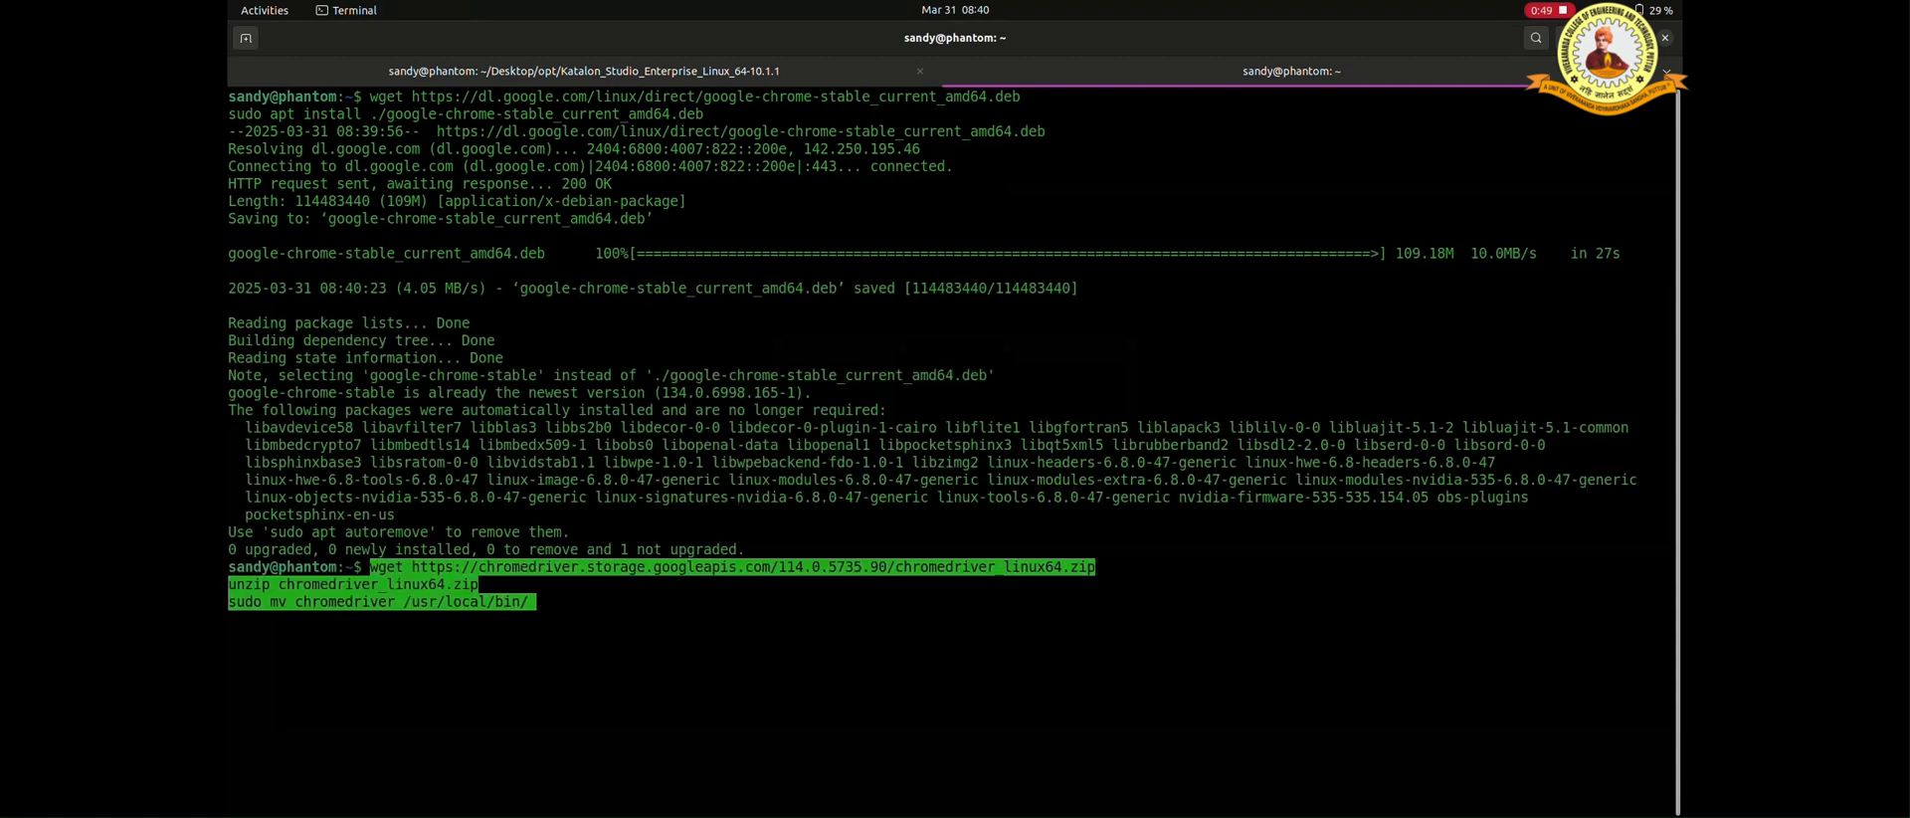
pyautogui.press('Return')
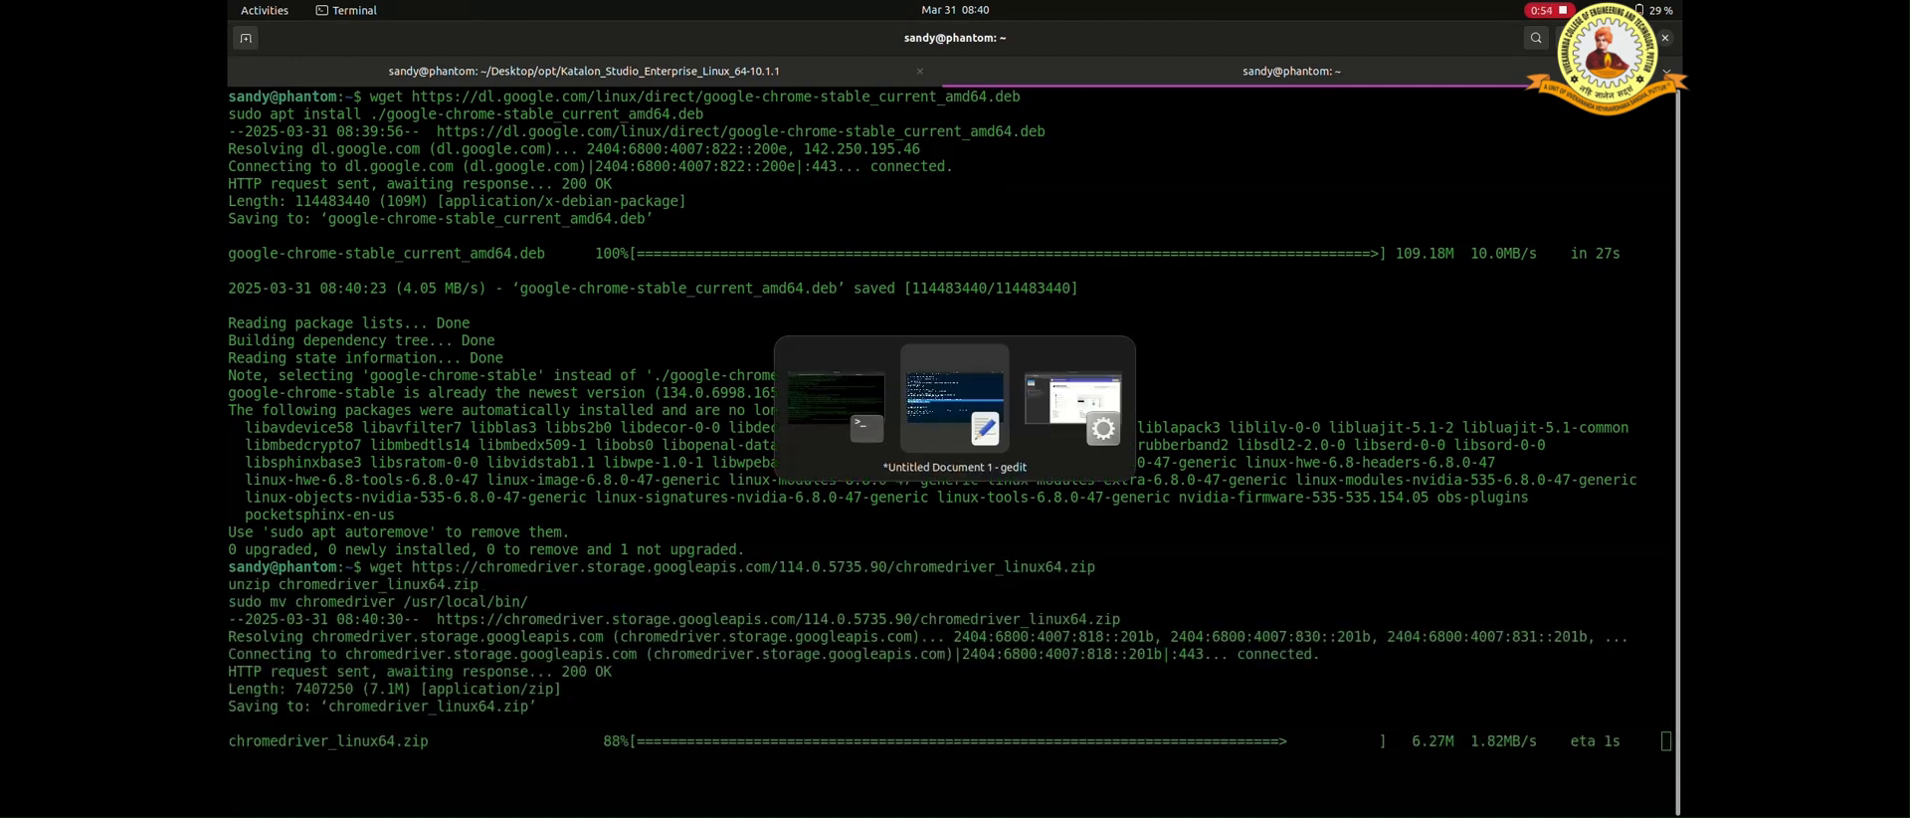
pyautogui.click(955, 400)
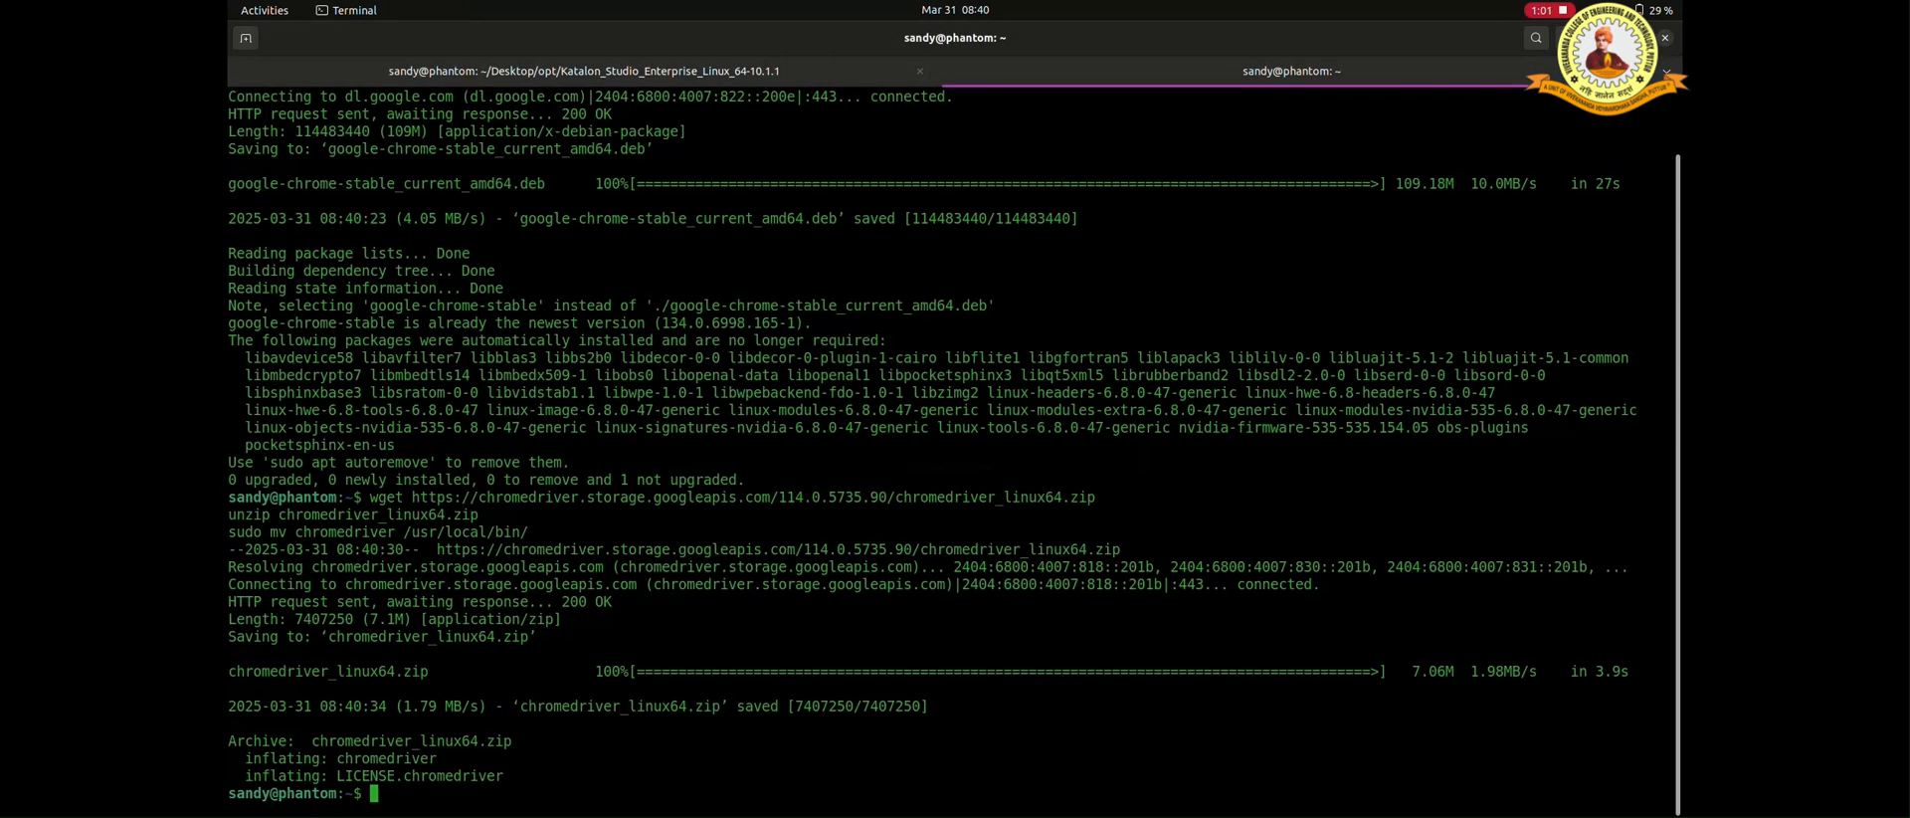
pyautogui.write('chromedriver --version')
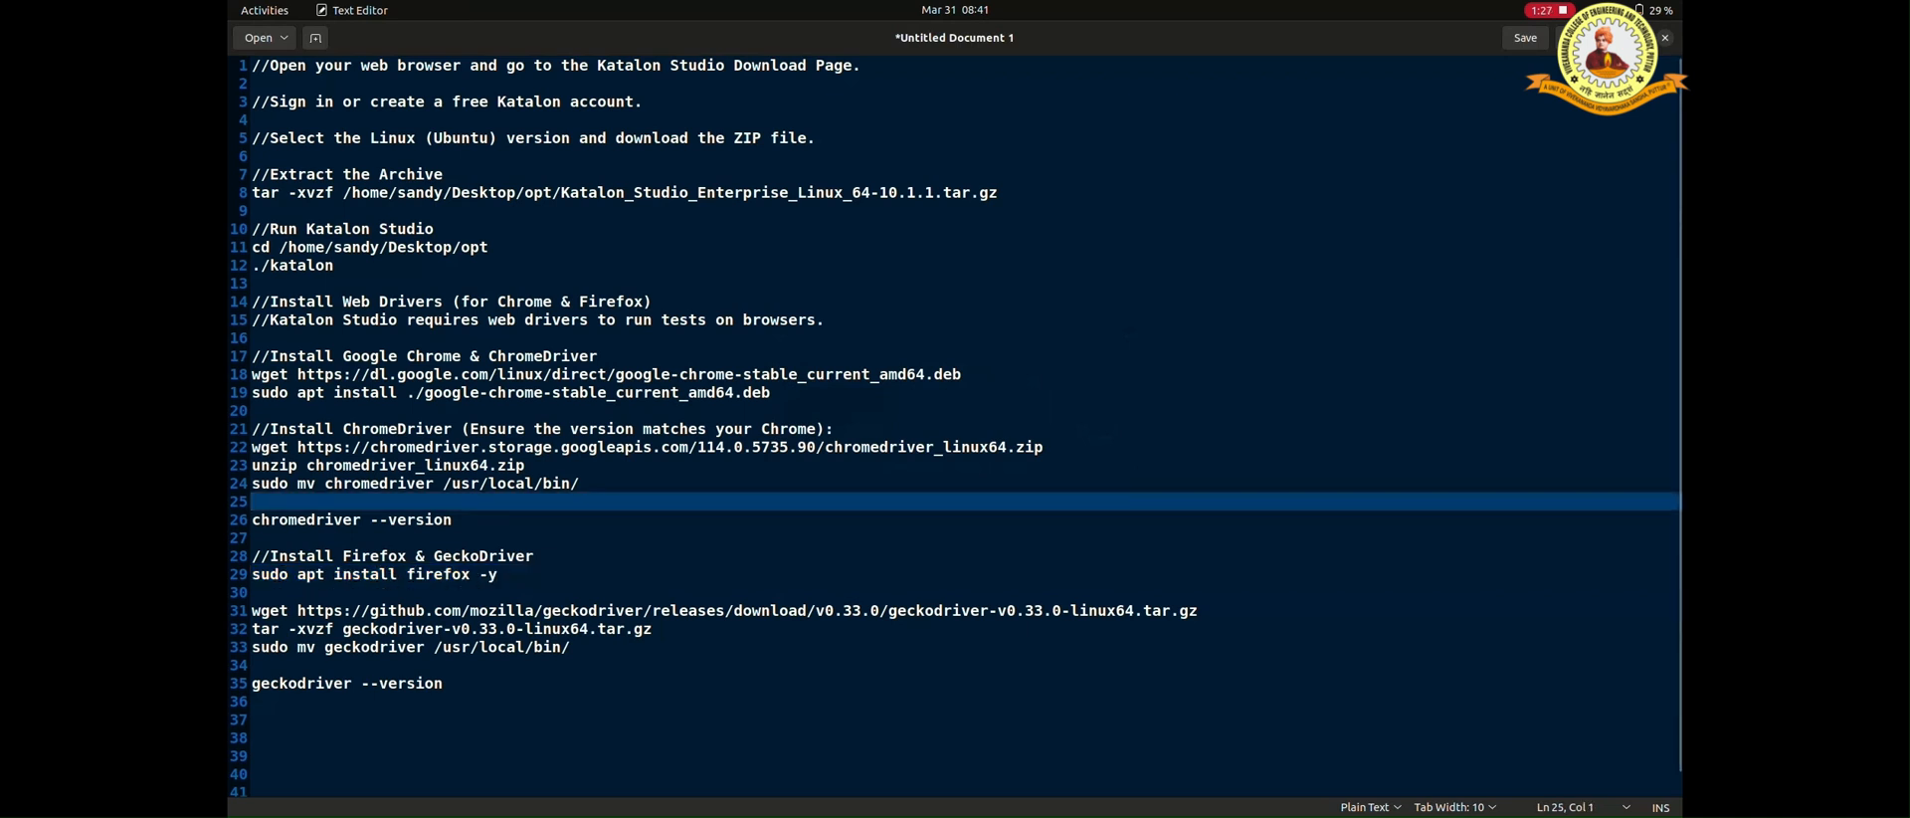
# Step: Copy GeckoDriver install lines 31–33 from gedit and return to Terminal
pyautogui.moveTo(251, 611); pyautogui.dragTo(570, 647)
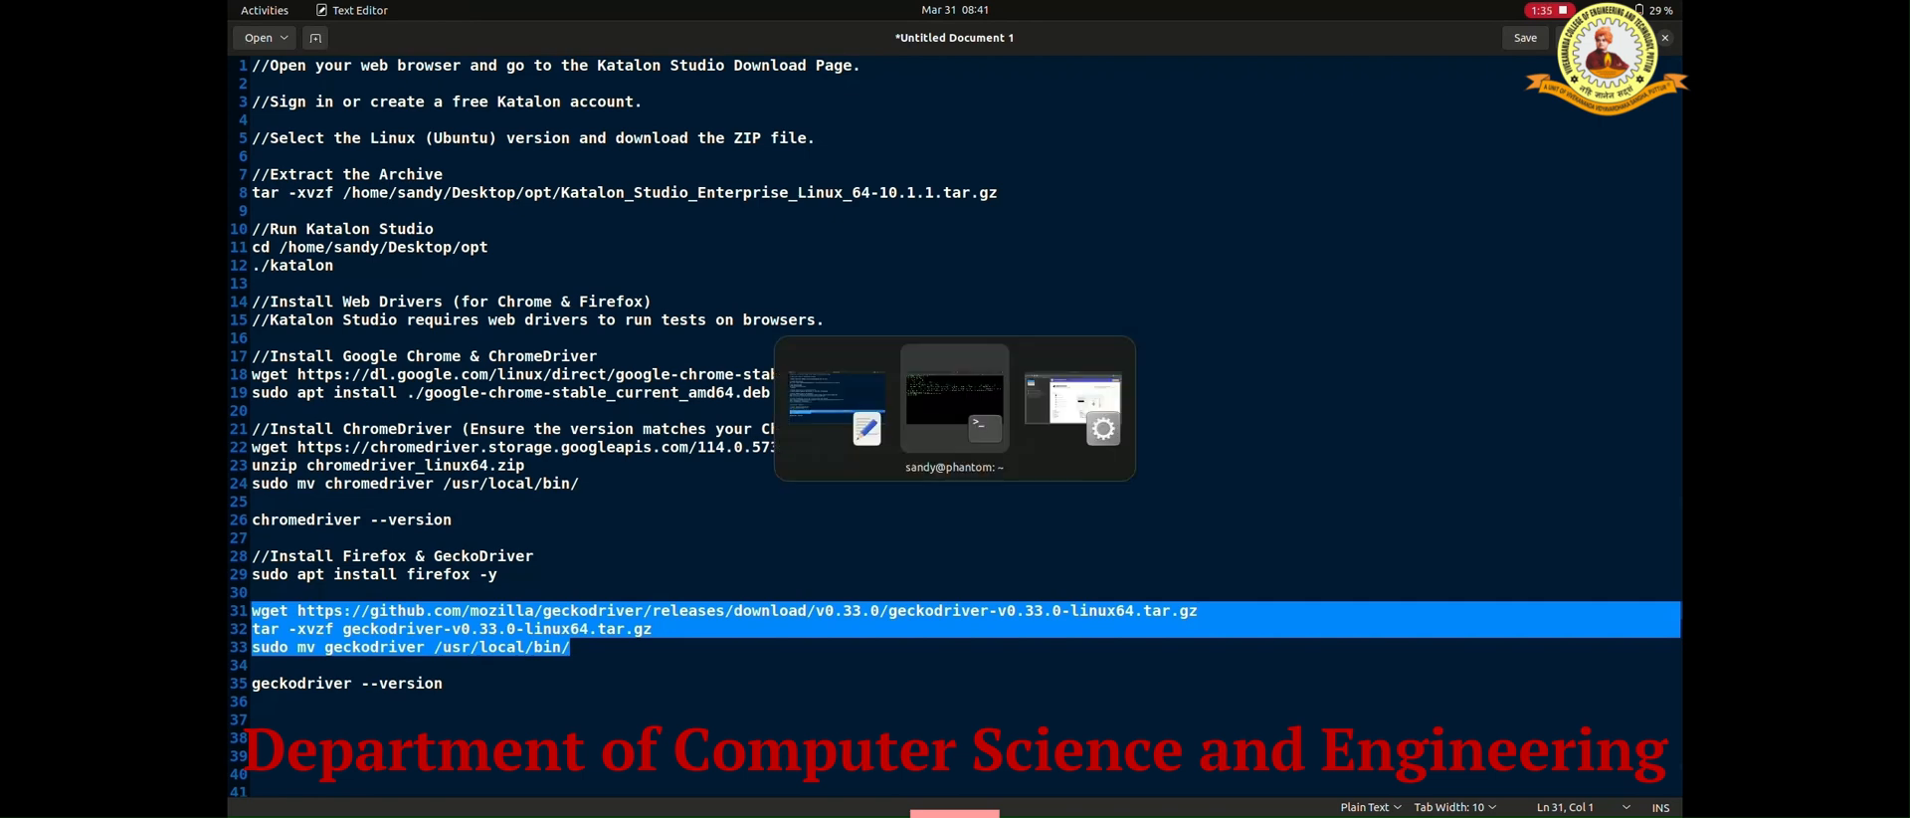
pyautogui.click(954, 396)
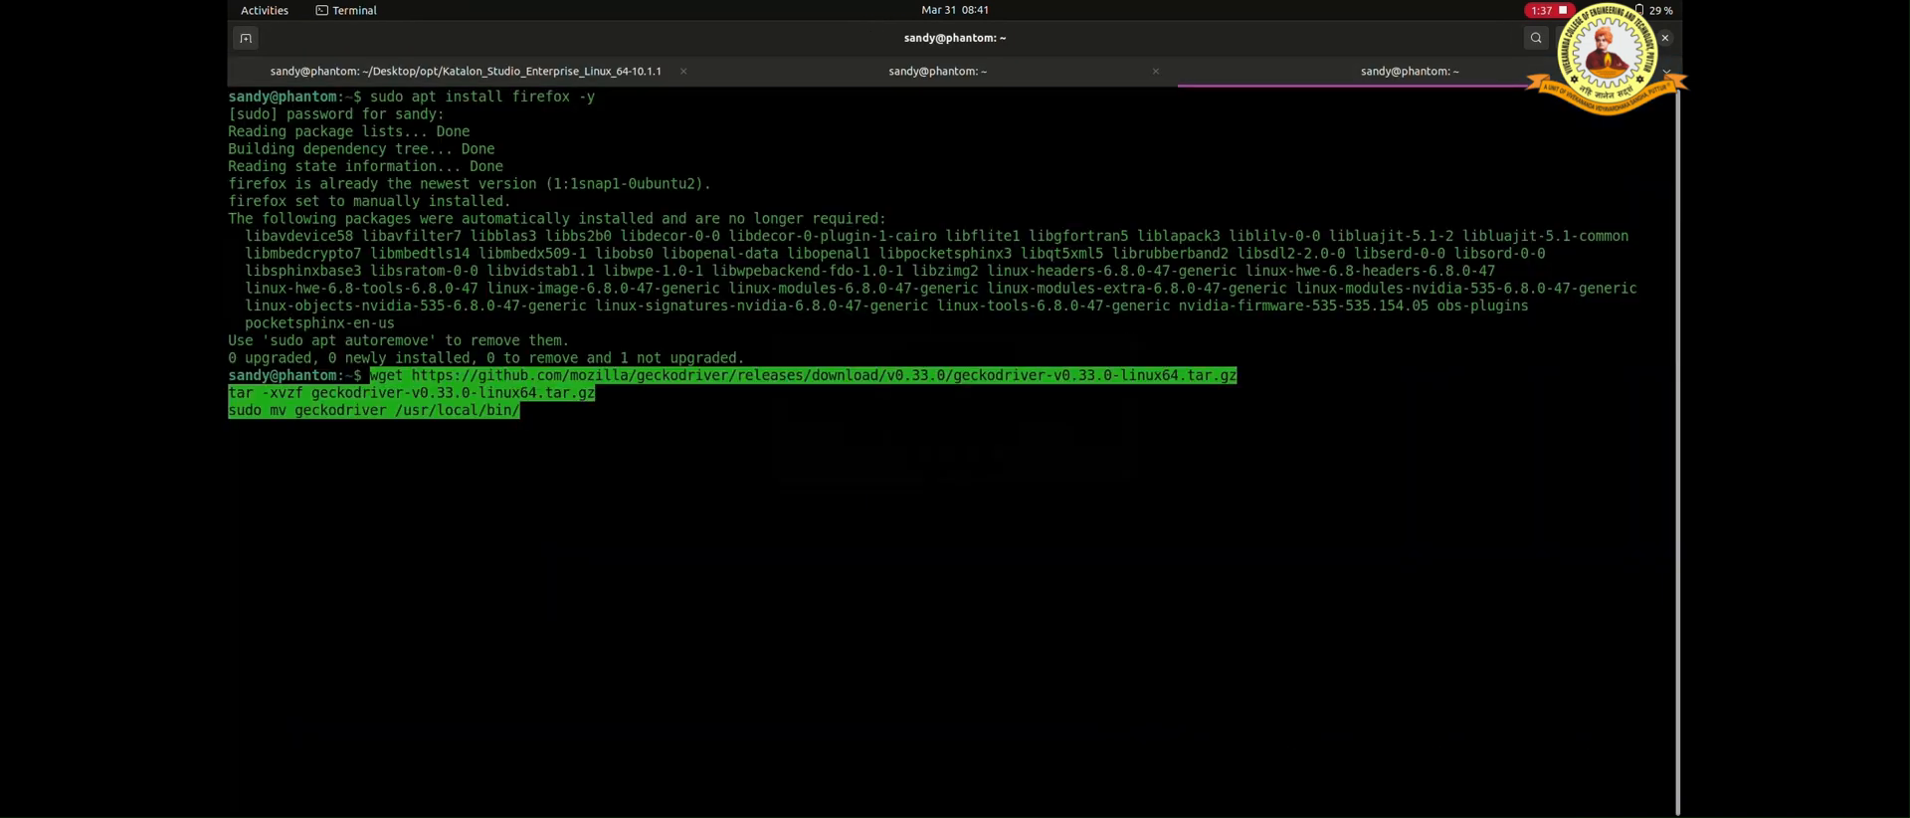
# Step: Run the GeckoDriver 0.33.0 wget, tar and mv commands, then type geckodriver --version
pyautogui.press('Return')
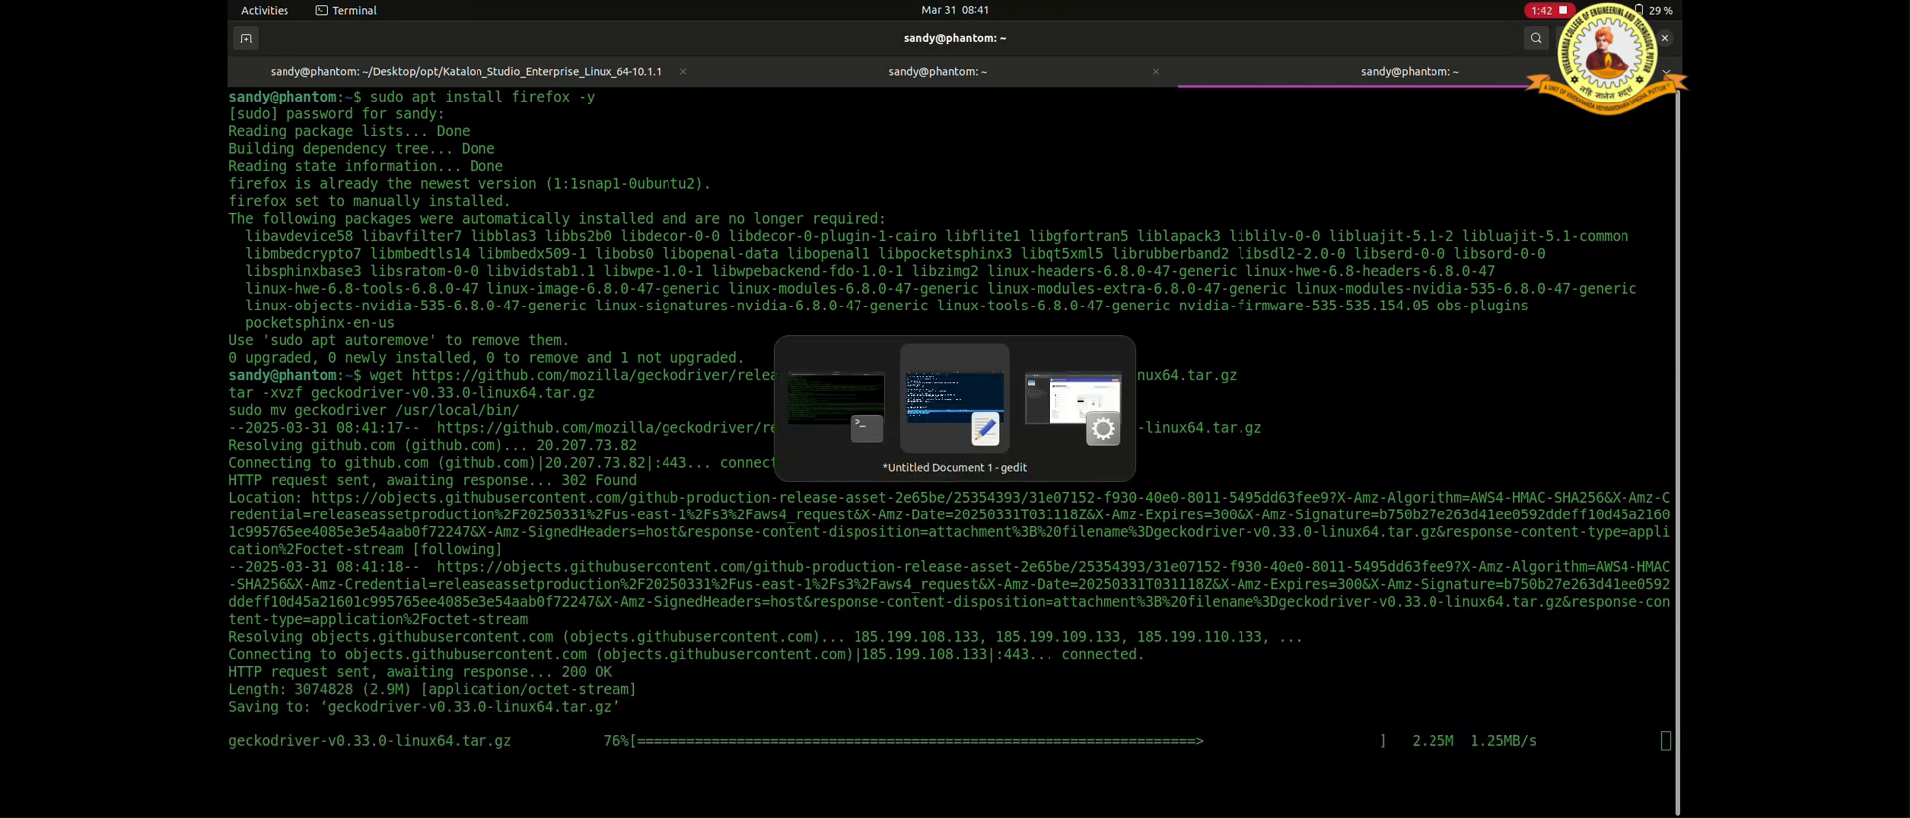
pyautogui.click(955, 407)
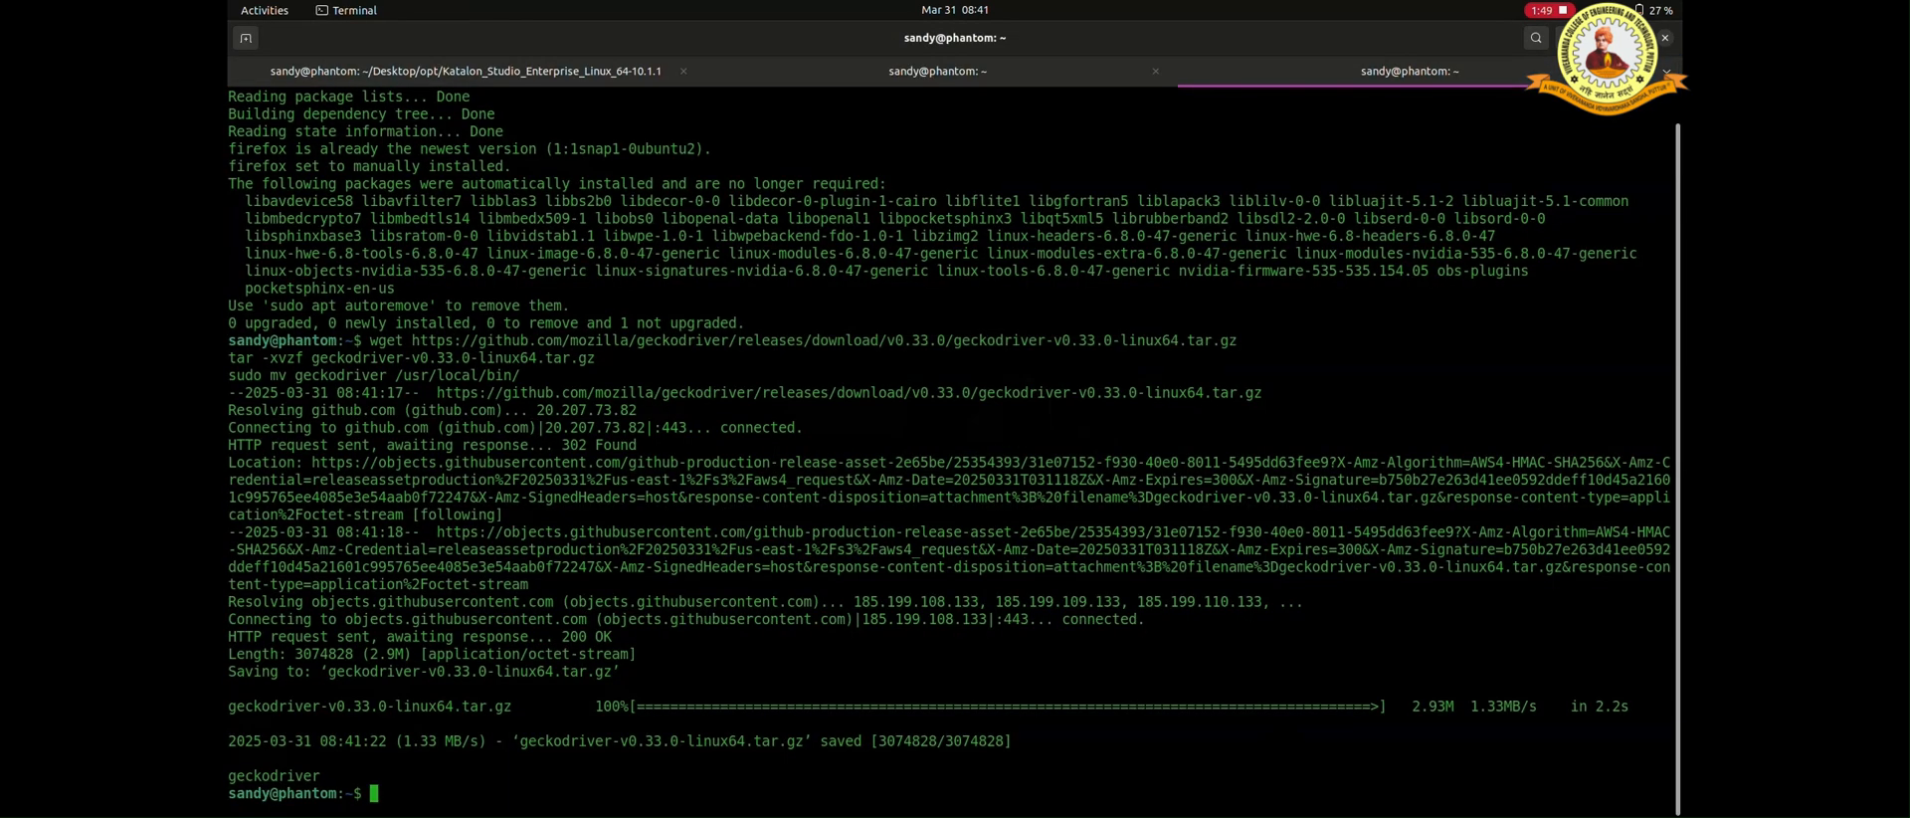
pyautogui.write('geckodriver --version')
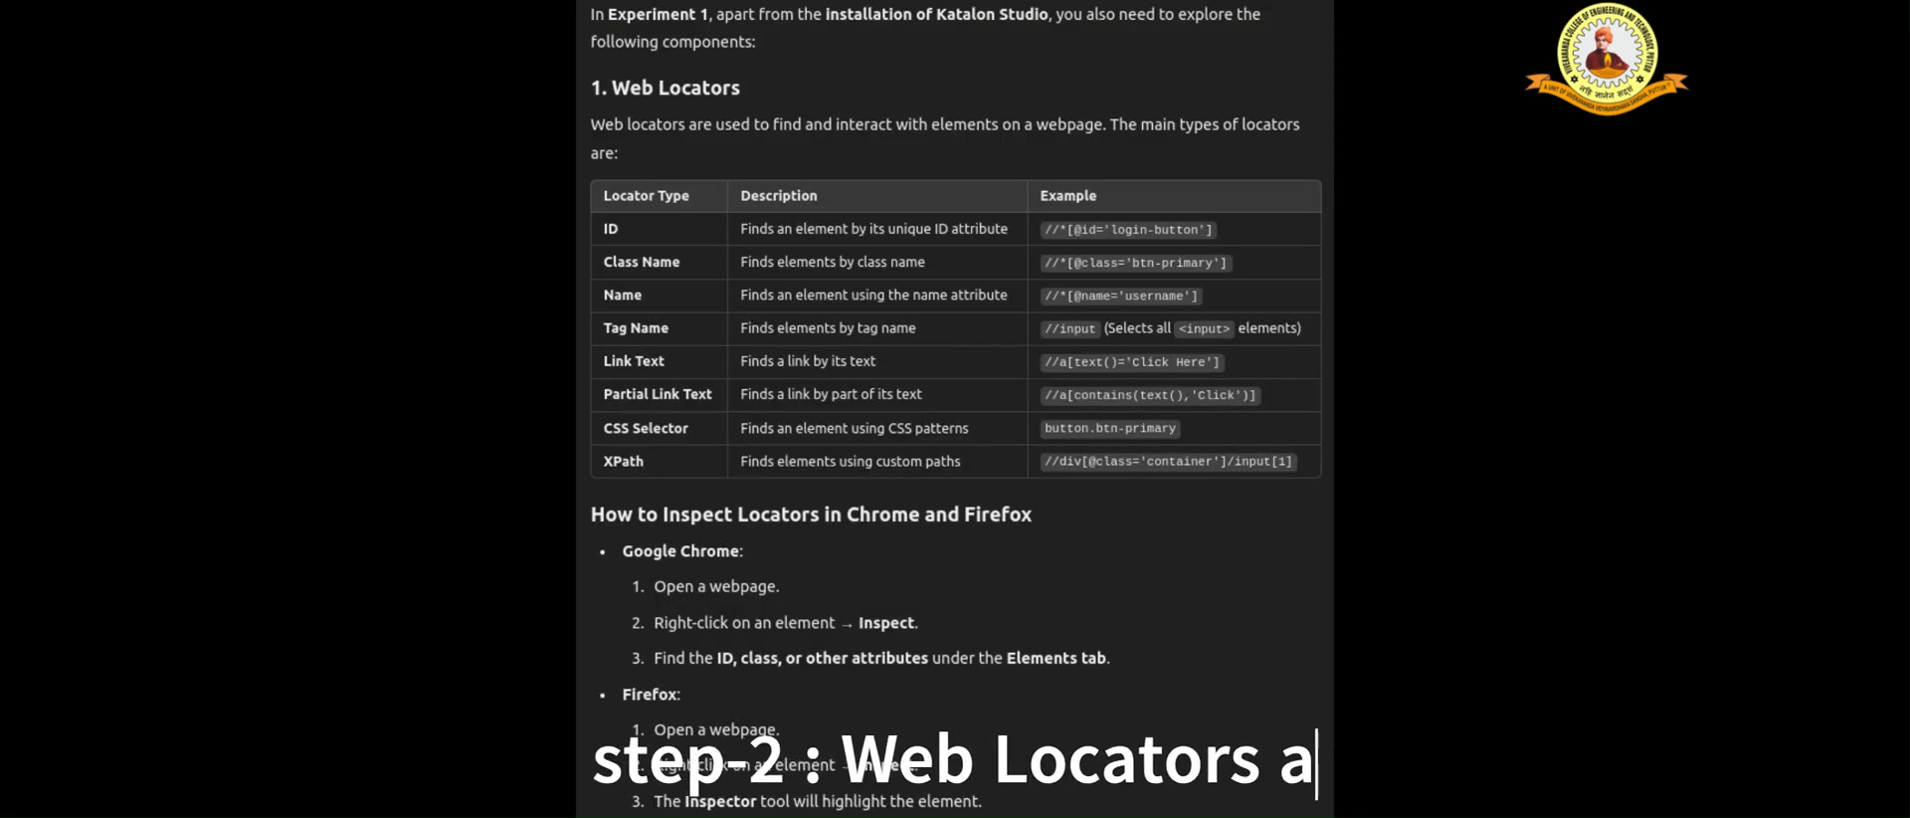
# Step: Type 'and Techniques' in the locator notes and select the SelectorsHub name
pyautogui.write('and Techniques')
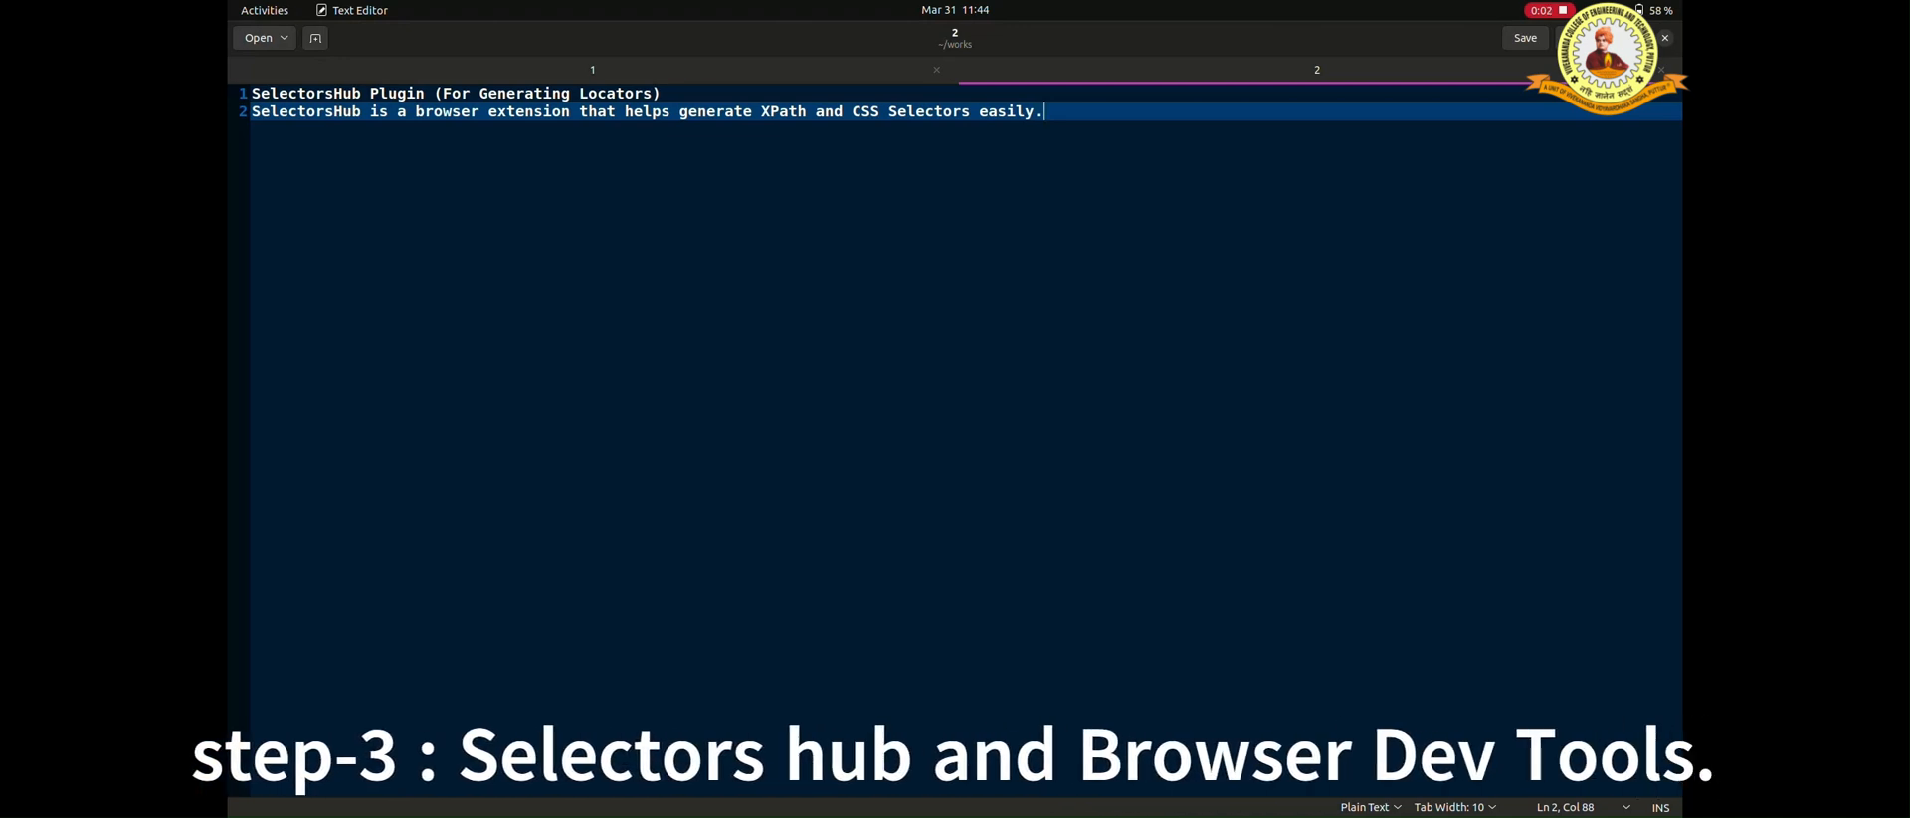
pyautogui.doubleClick(305, 93)
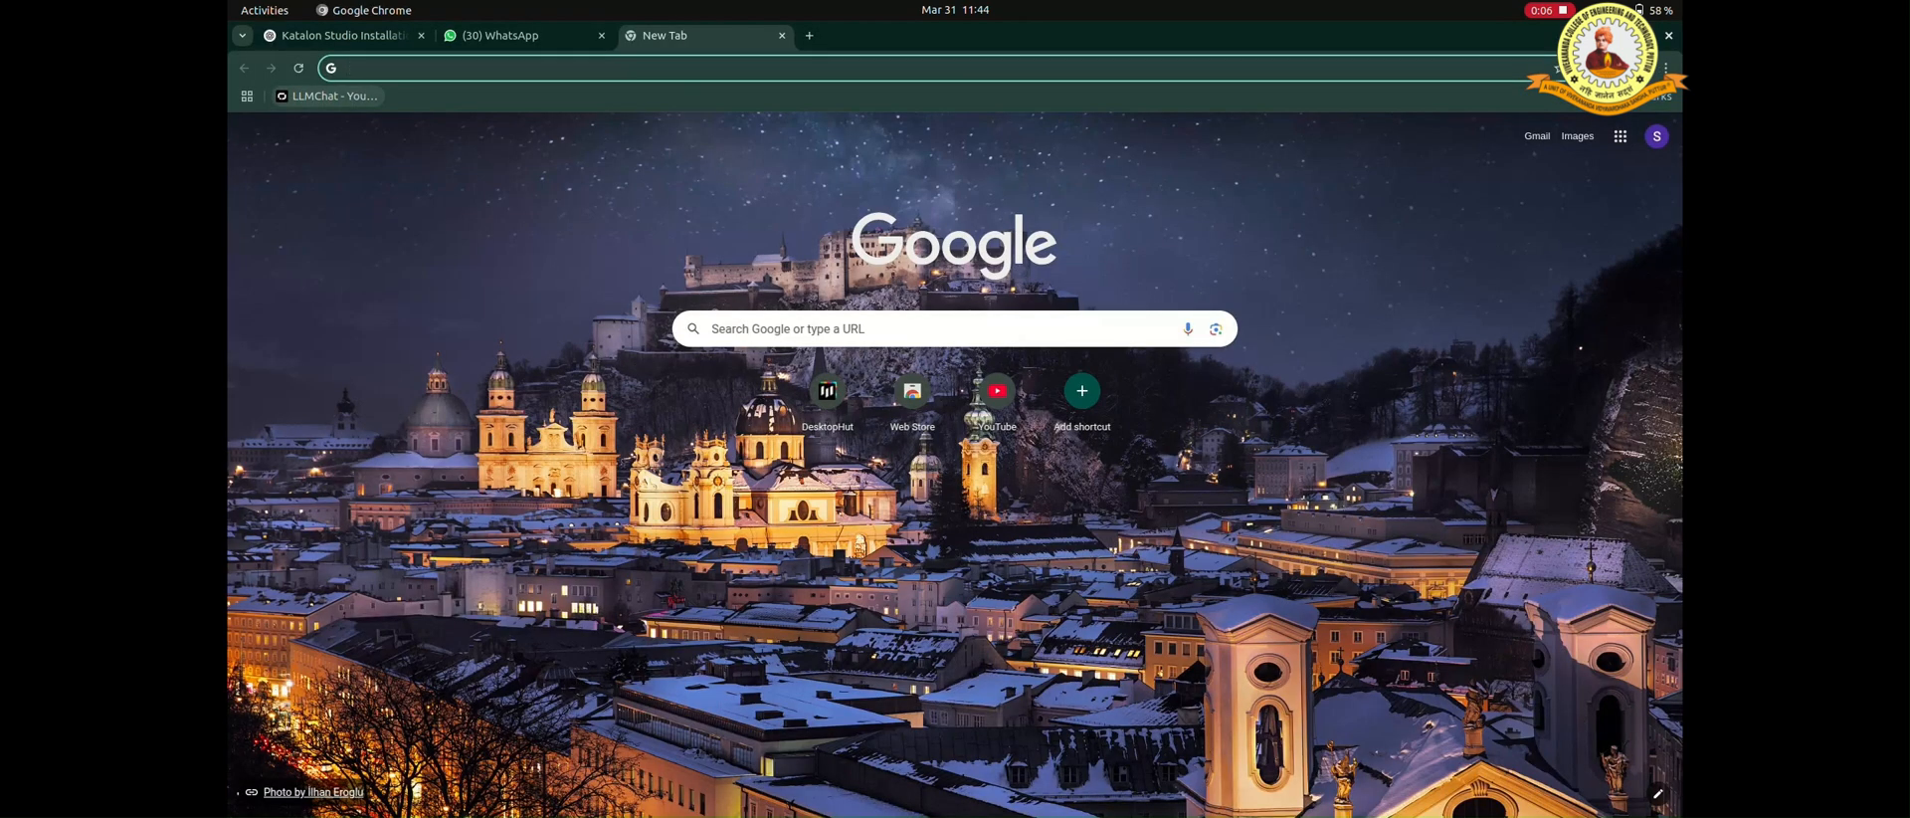
# Step: Search 'SelectorsHub' and add SelectorsHub - XPath Helper from the Chrome Web Store
pyautogui.write('SelectorsHub')
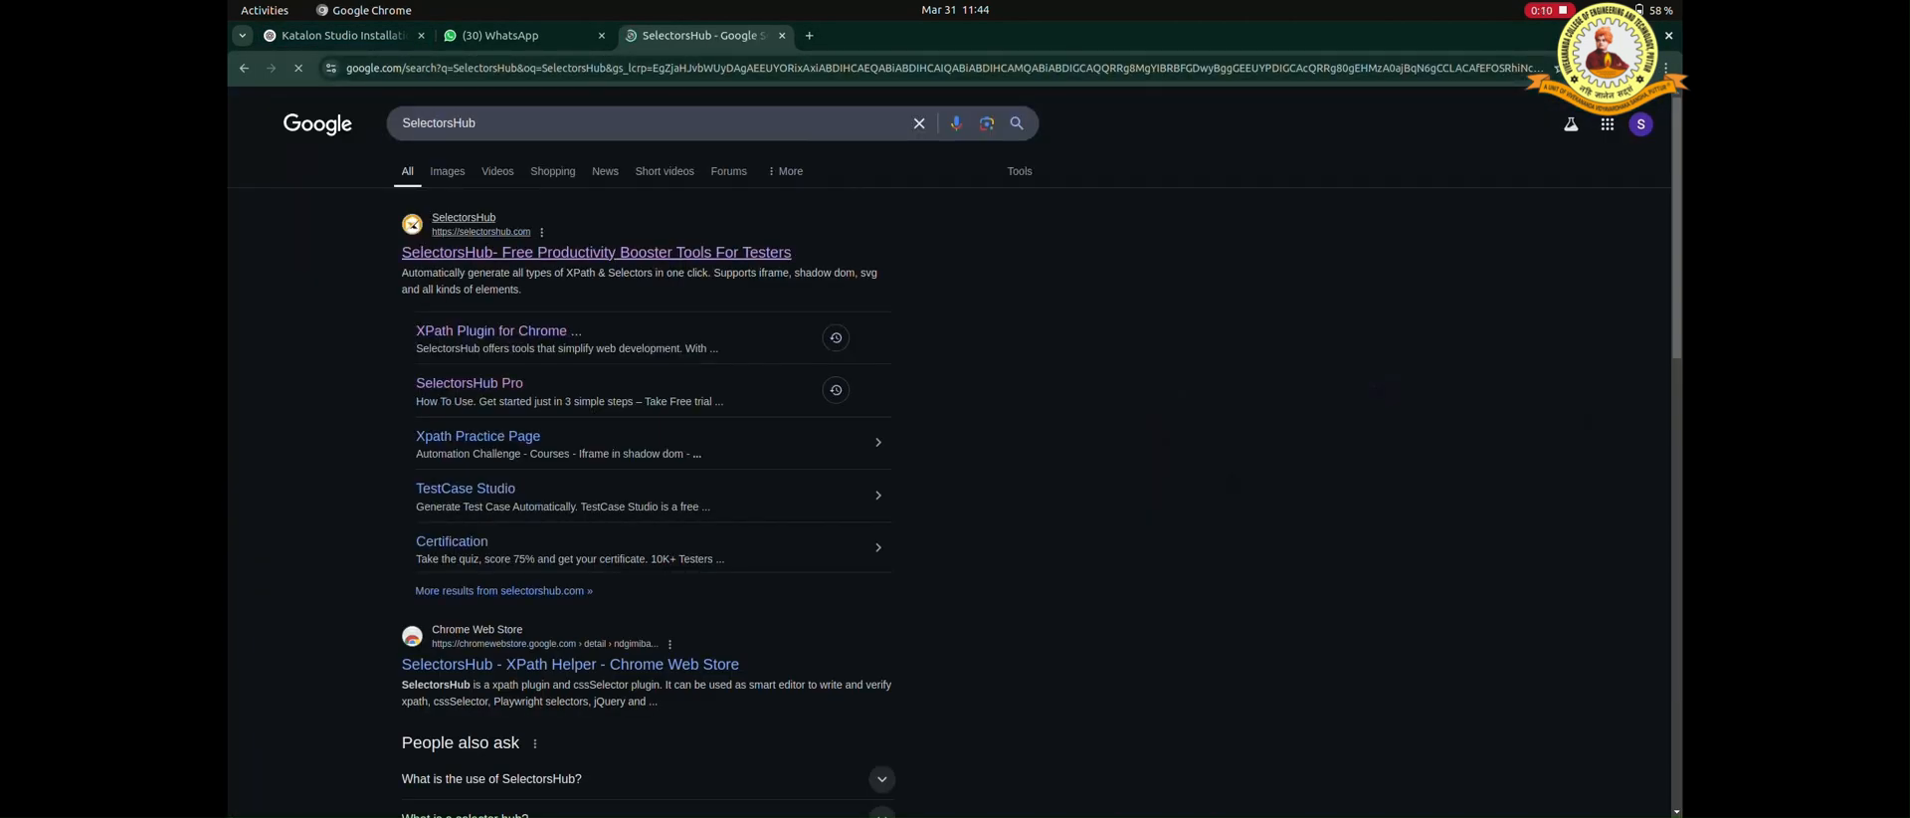
pyautogui.click(595, 251)
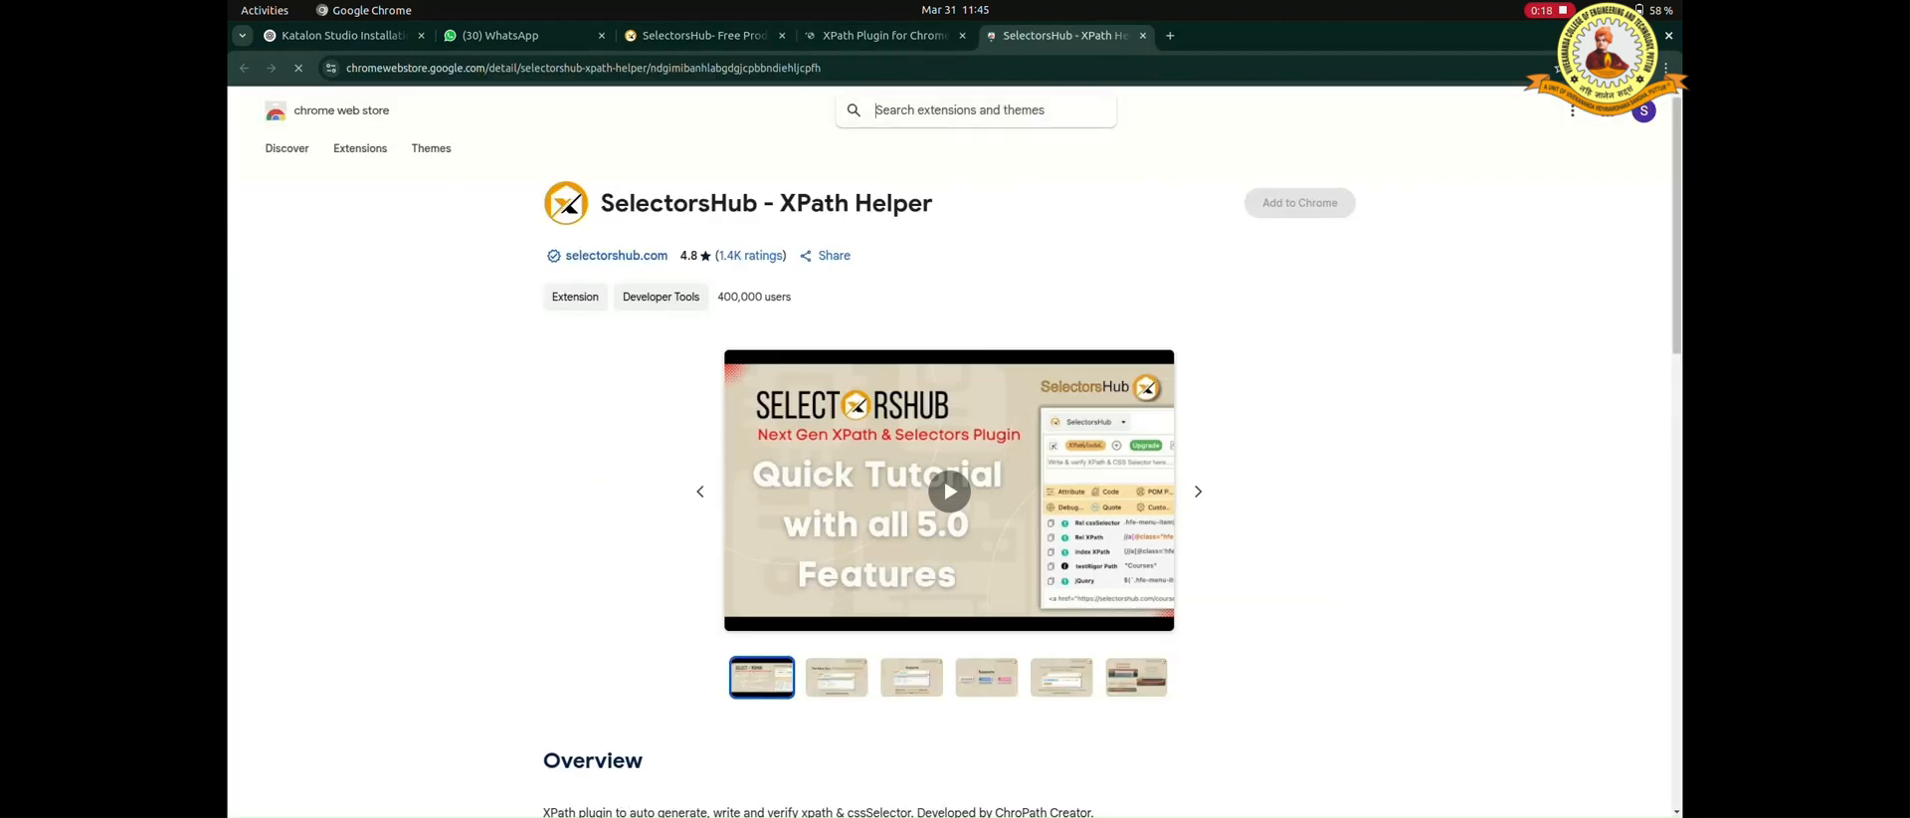
pyautogui.click(1299, 202)
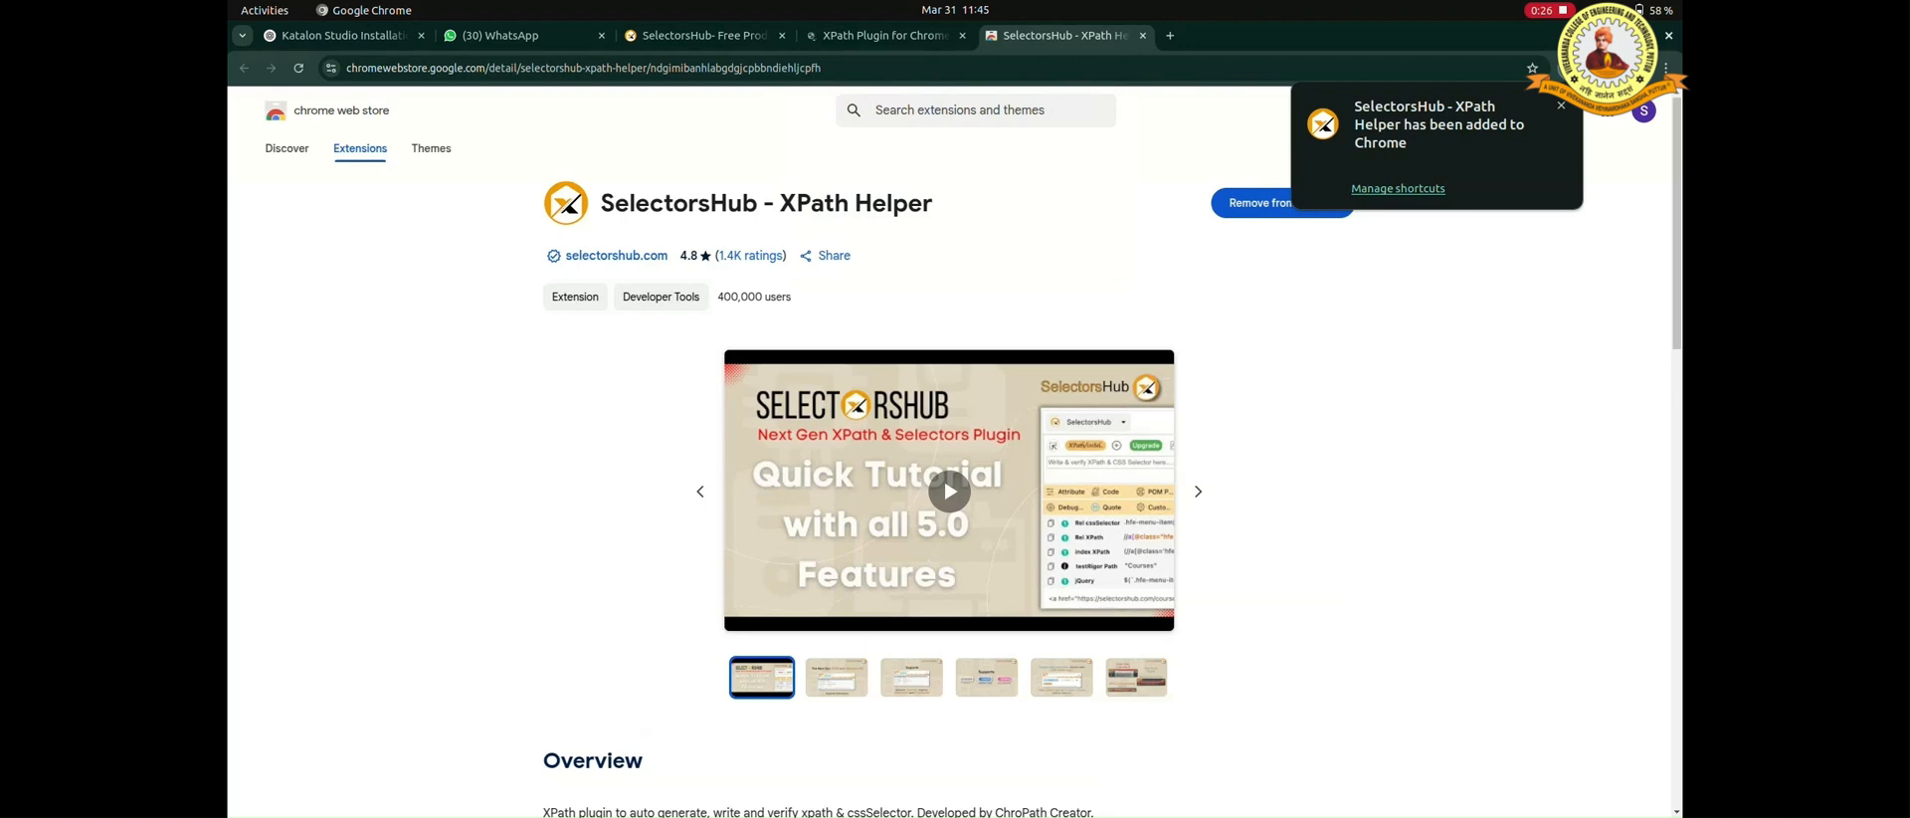
pyautogui.click(1561, 105)
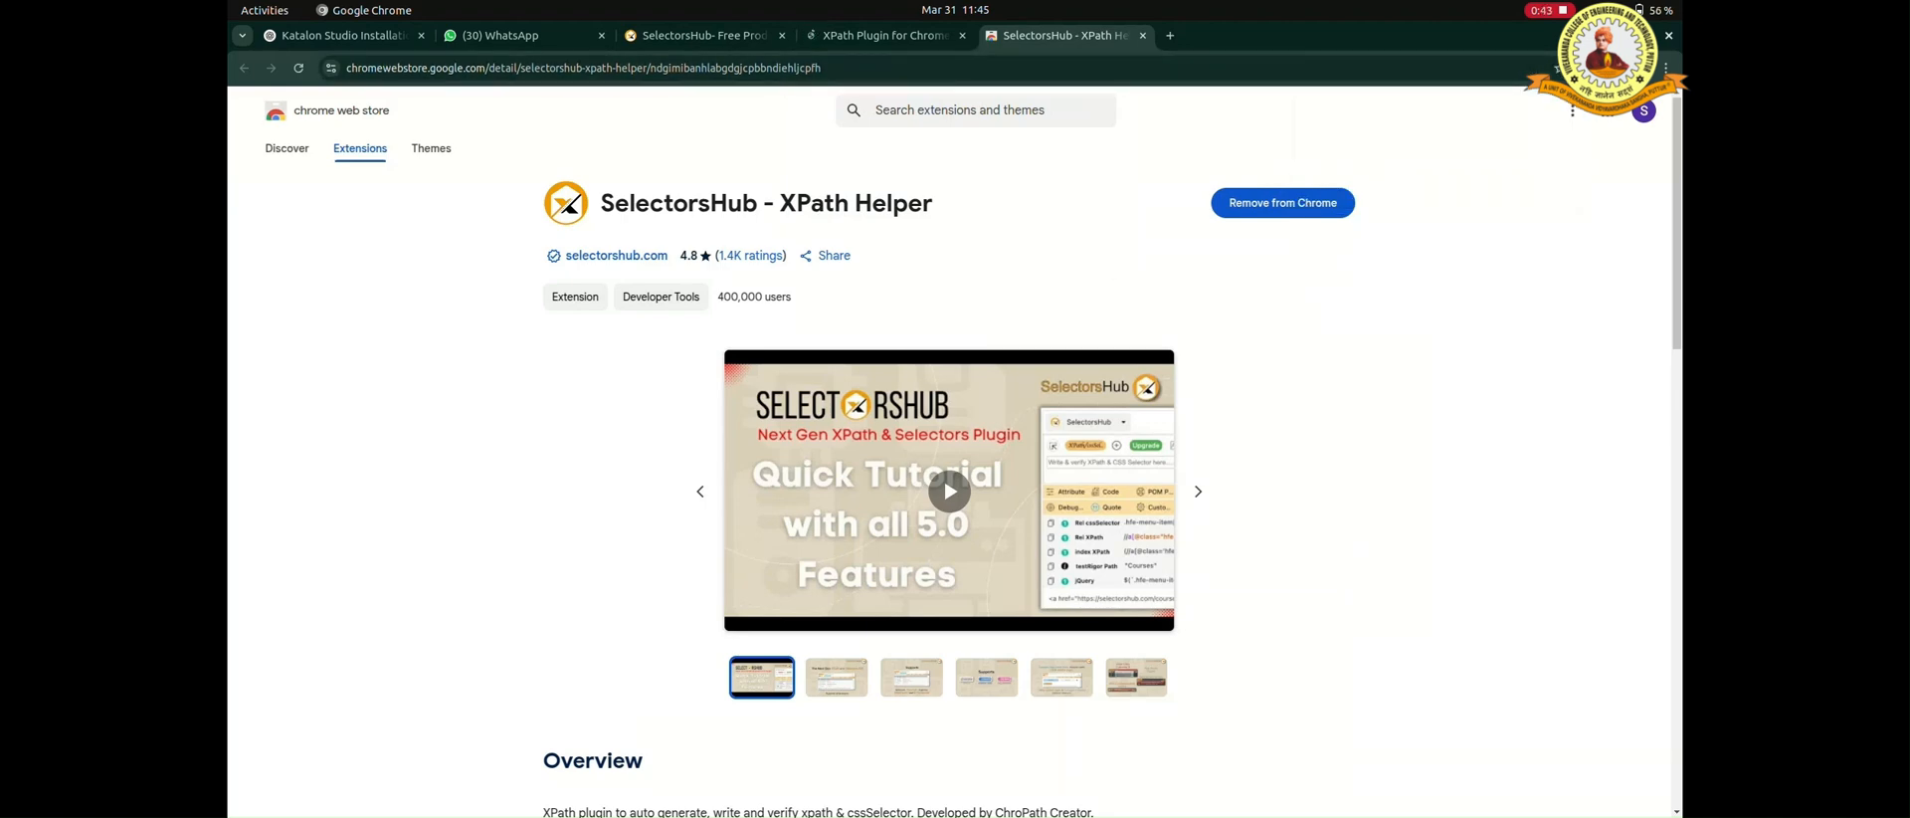
pyautogui.click(1349, 36)
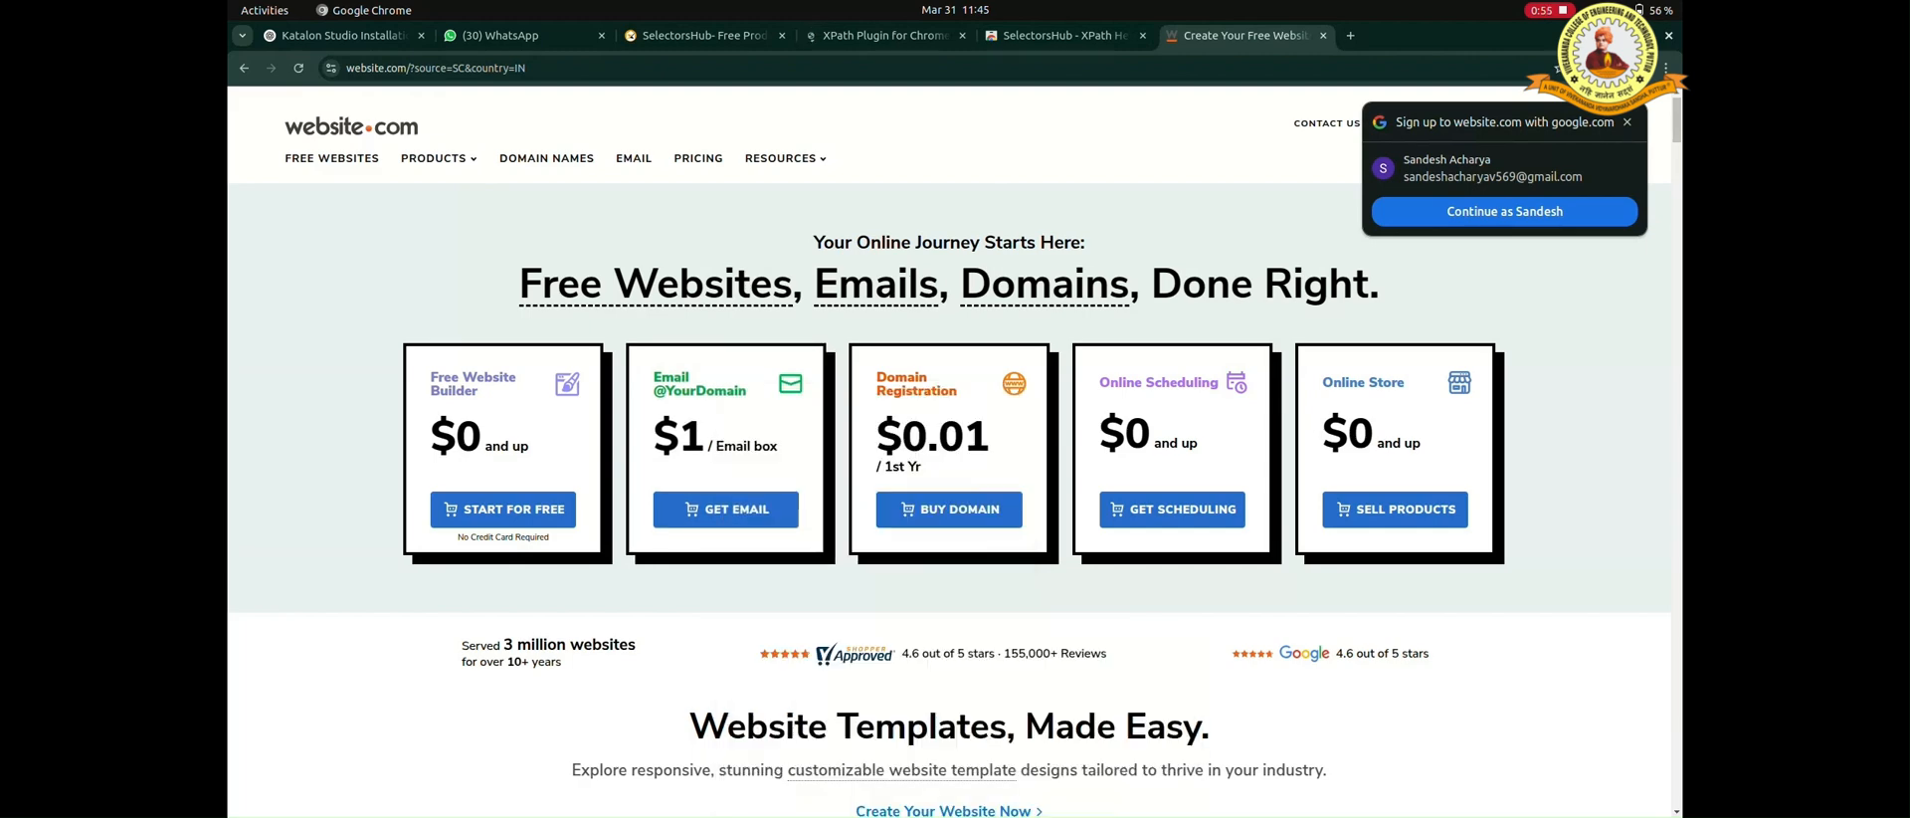
# Step: Scroll down the website.com home page to its pricing plans and templates
pyautogui.scroll(-3)
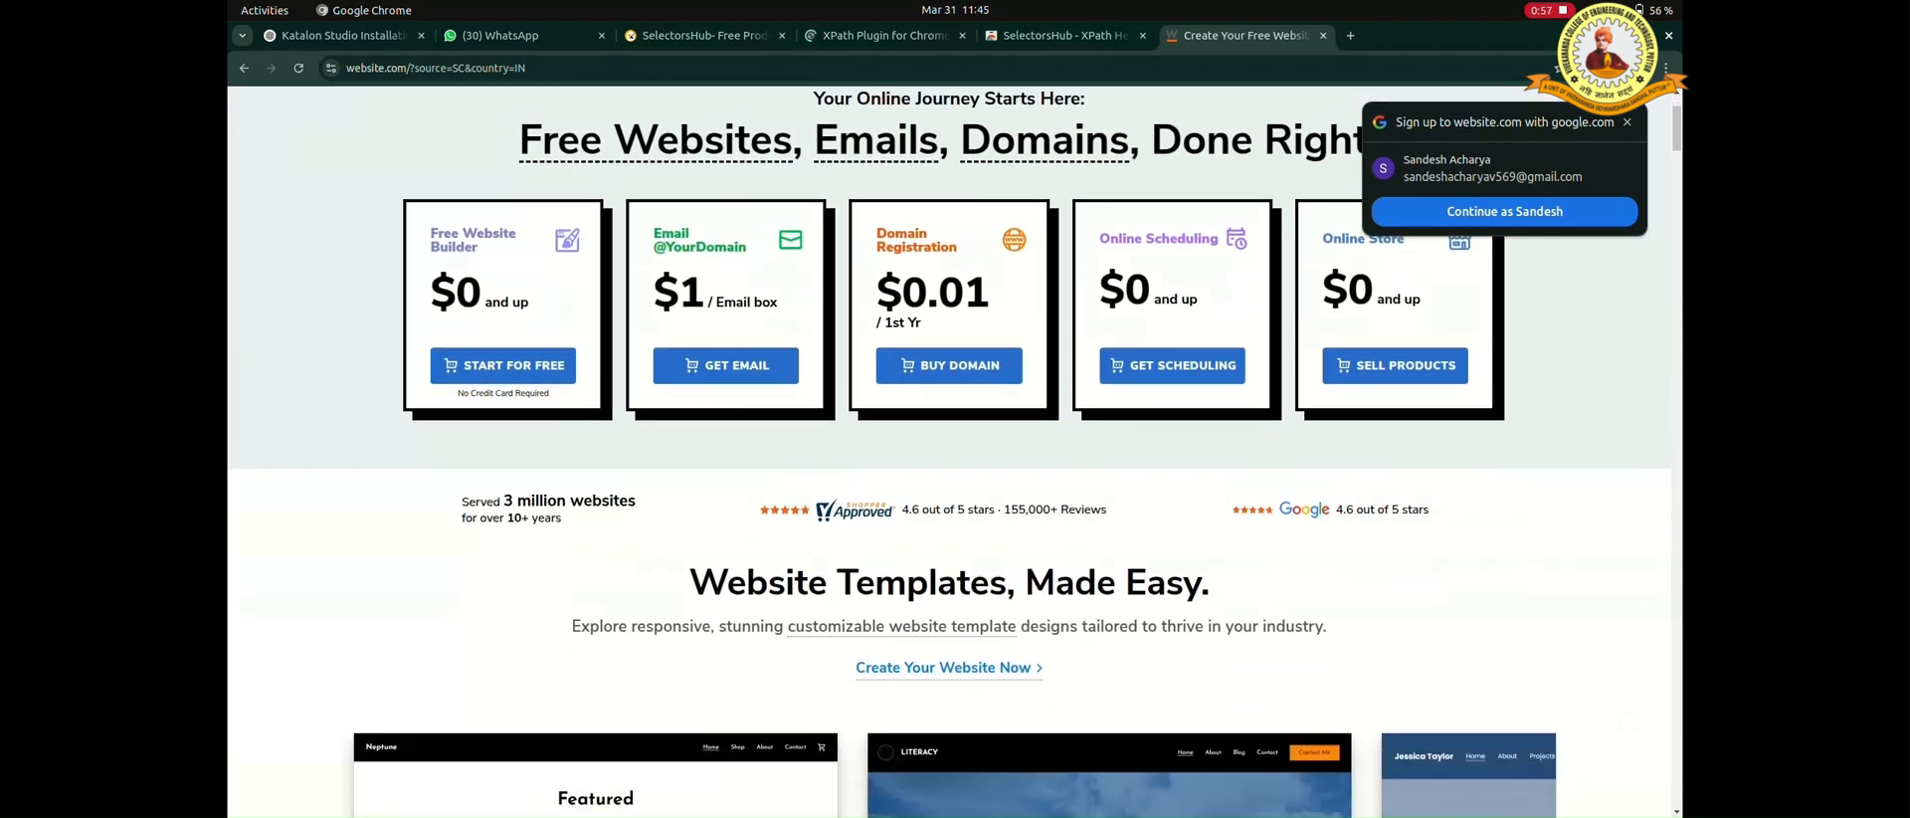